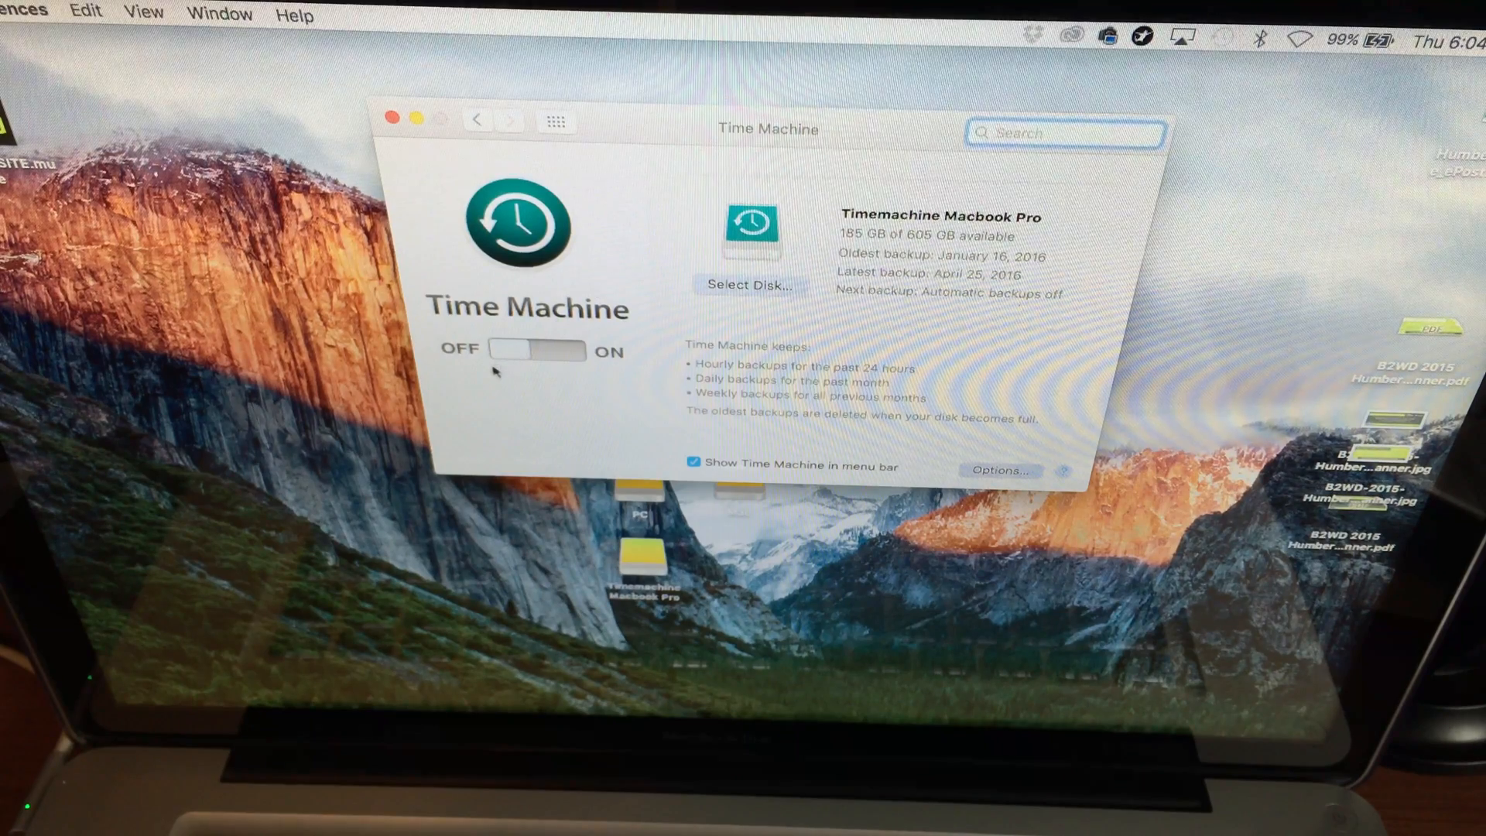
# - Turn Time Machine automatic backups on so the next backup is scheduled today
pyautogui.click(537, 351)
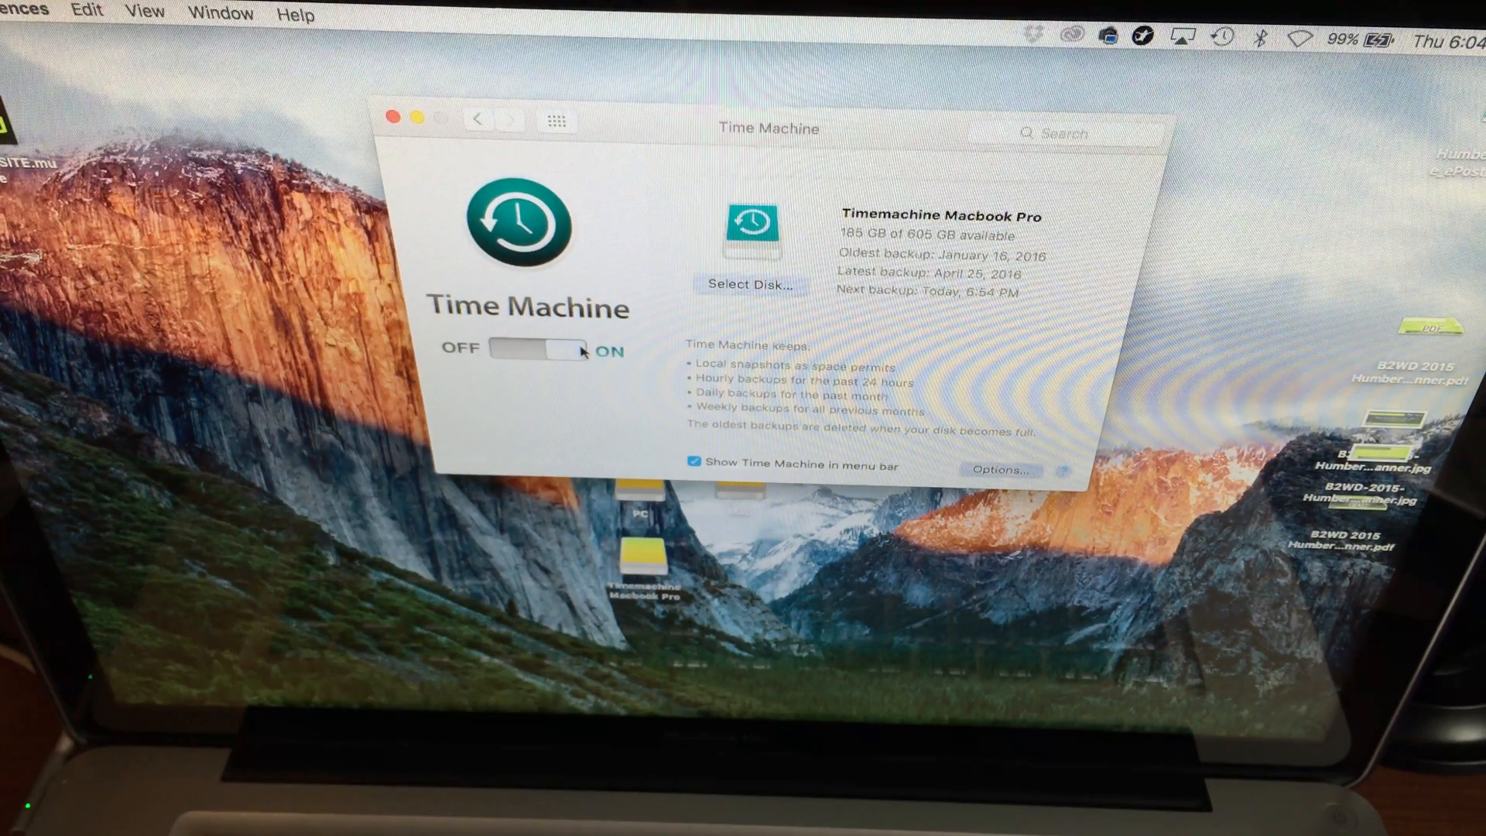
pyautogui.moveTo(1251, 141)
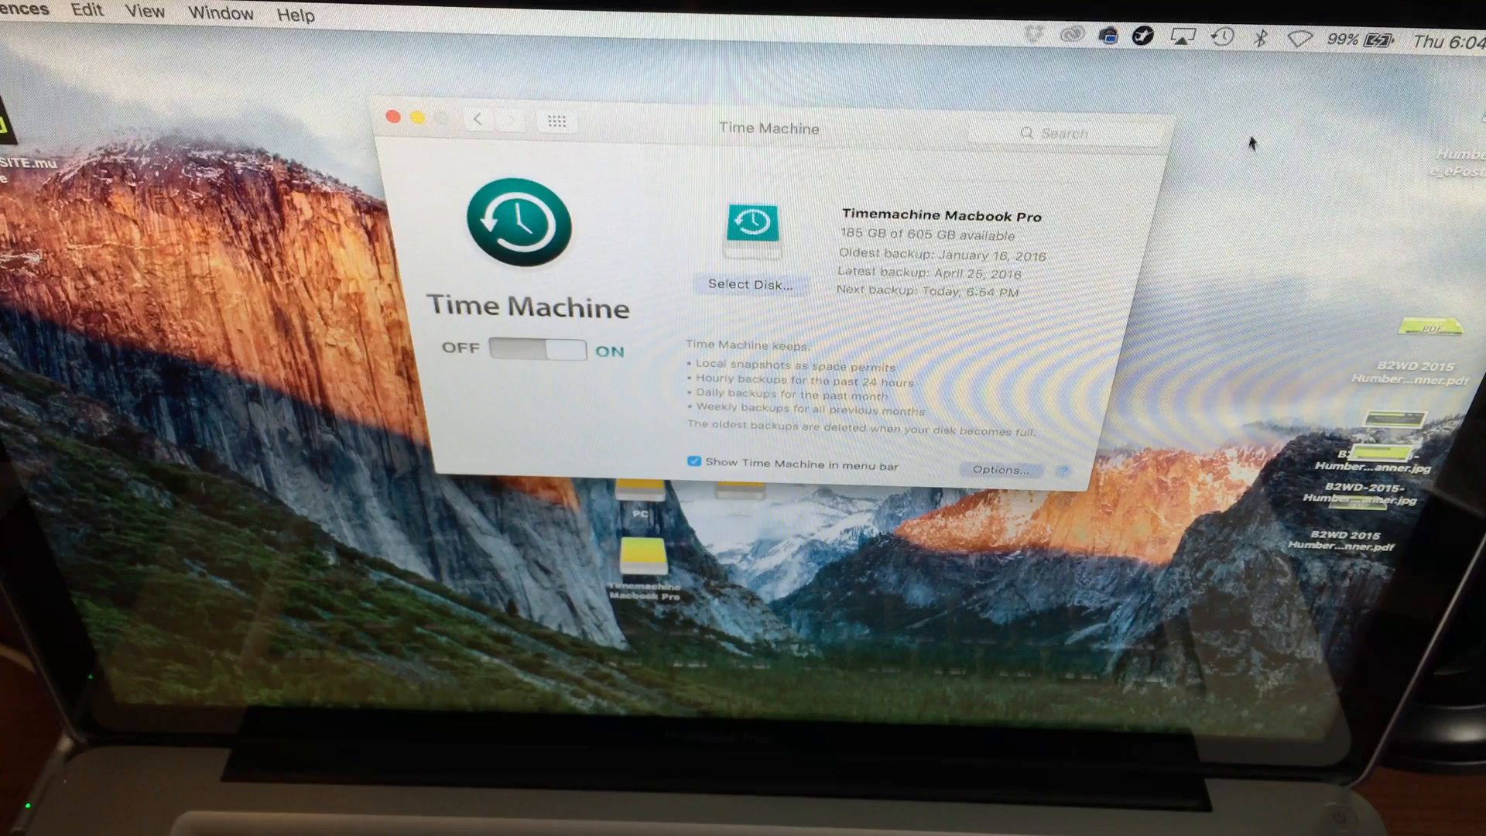
# - Start a backup immediately via Back Up Now in the Time Machine menu bar item
pyautogui.click(1224, 36)
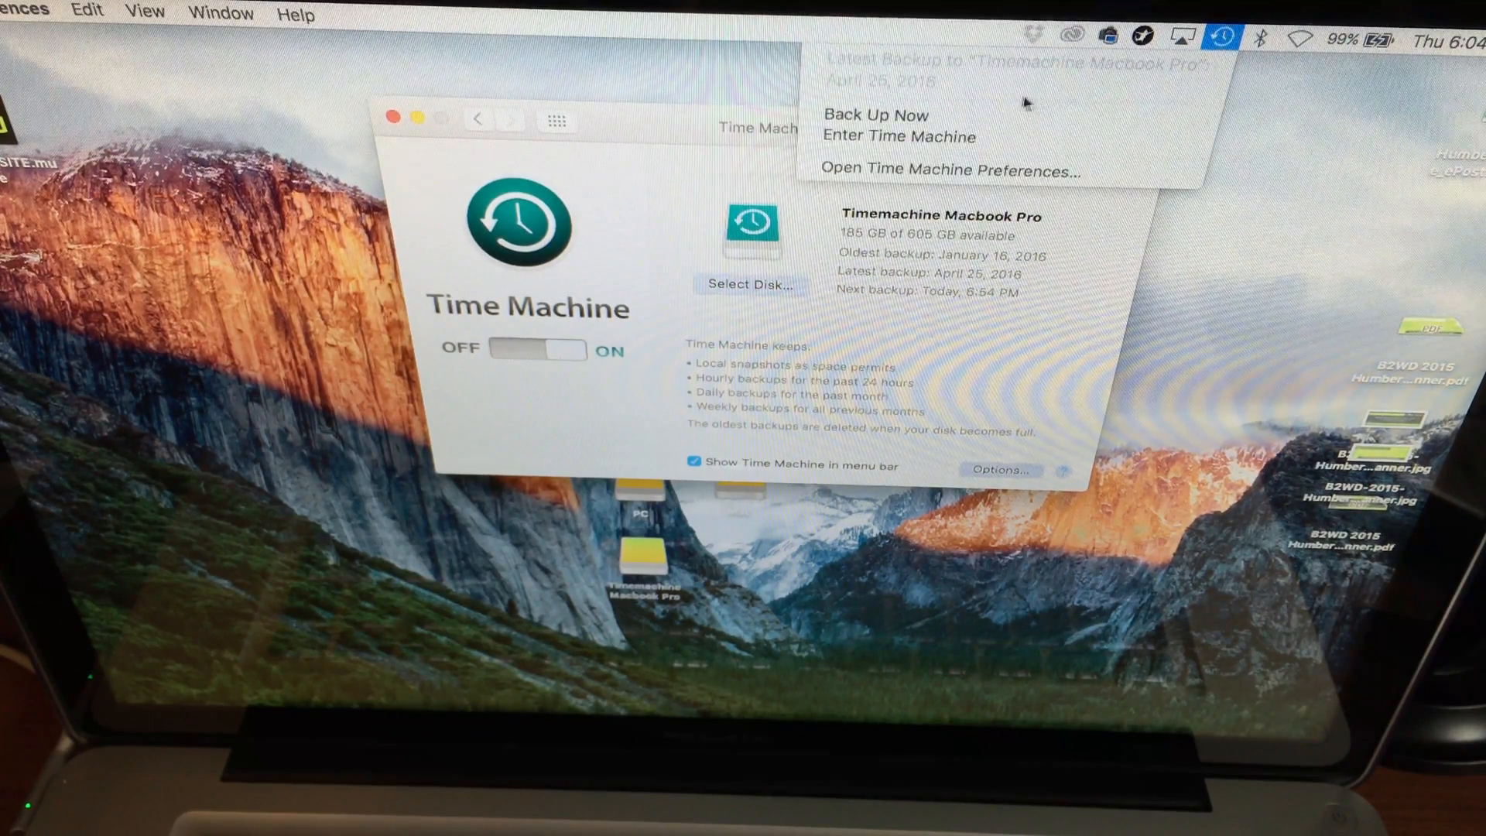
pyautogui.click(938, 124)
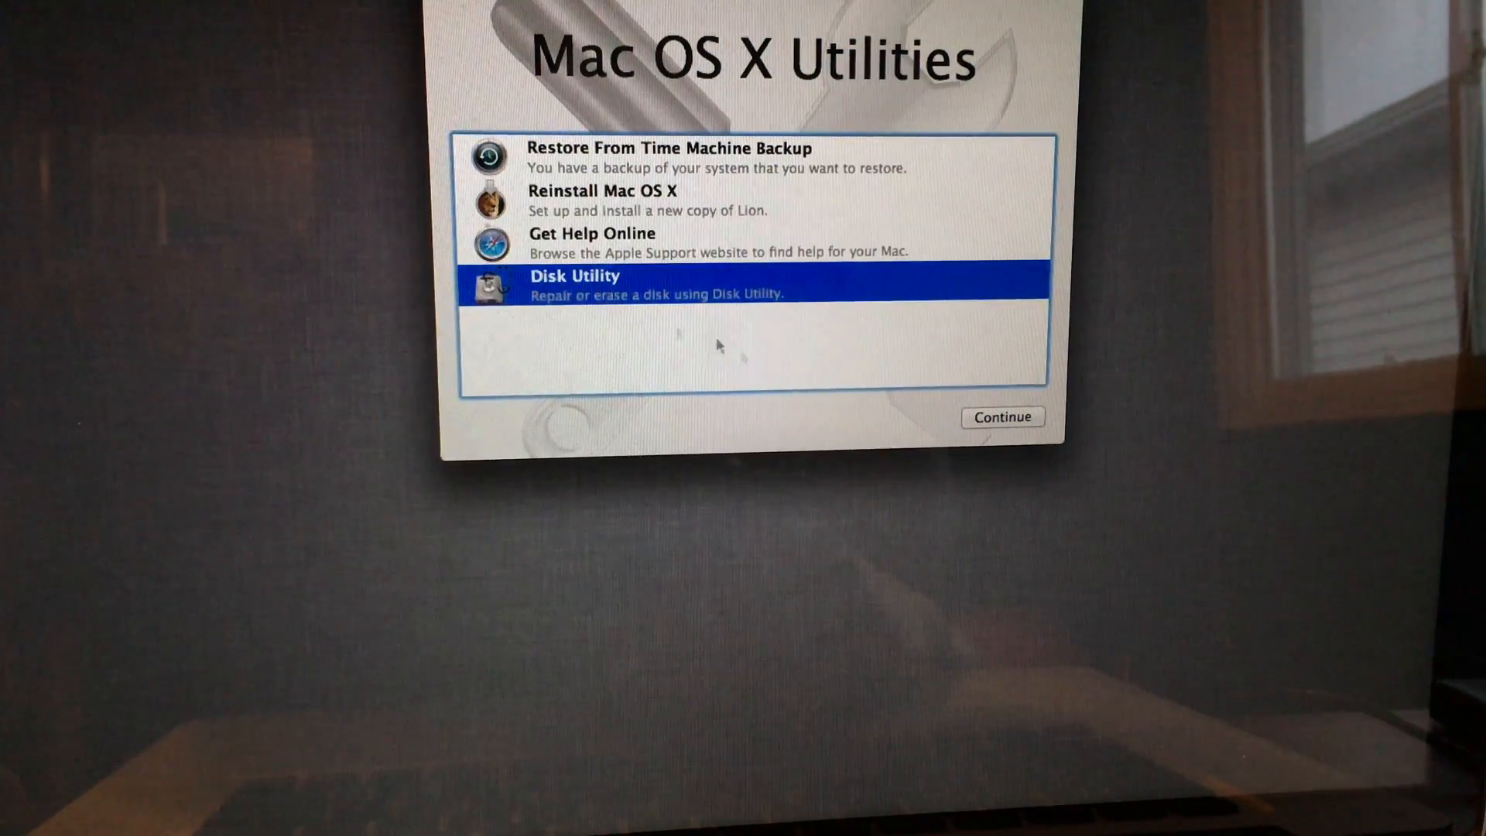
# - In Disk Utility, set the 480.1 GB SSD to erase as Mac OS Extended (Journaled)
pyautogui.click(1002, 416)
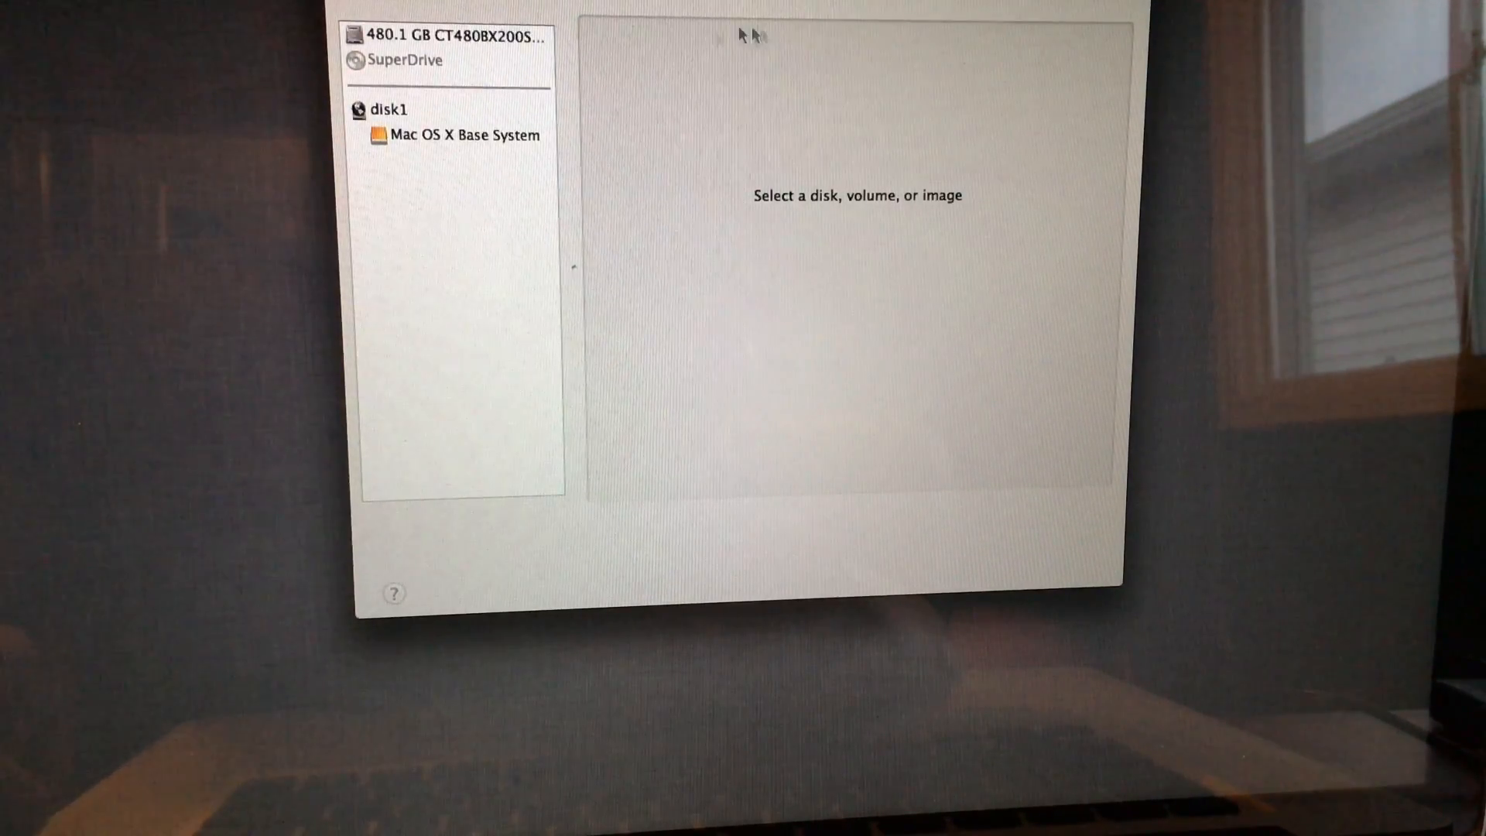
pyautogui.click(450, 35)
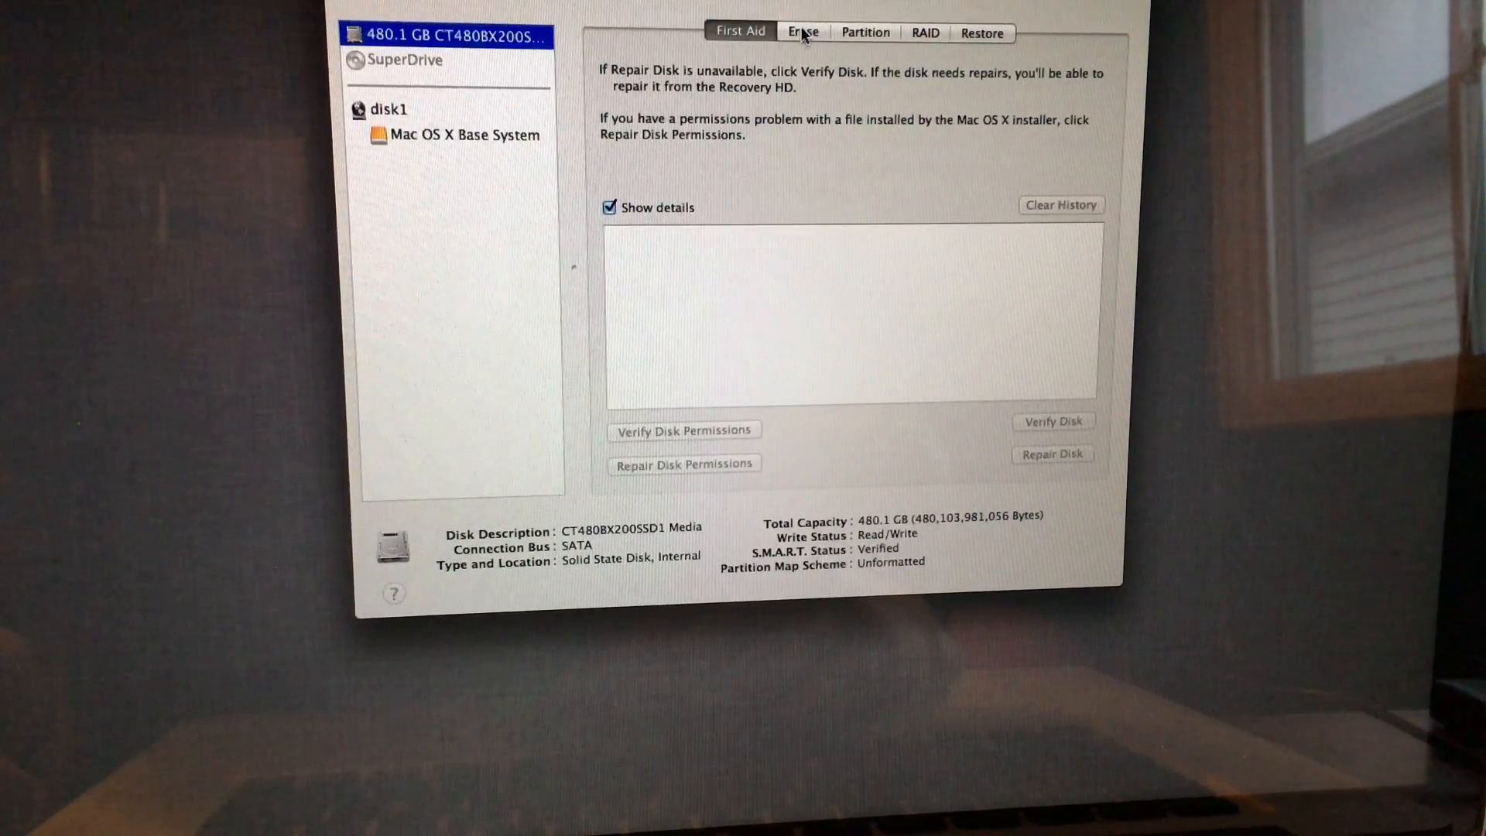
pyautogui.click(802, 31)
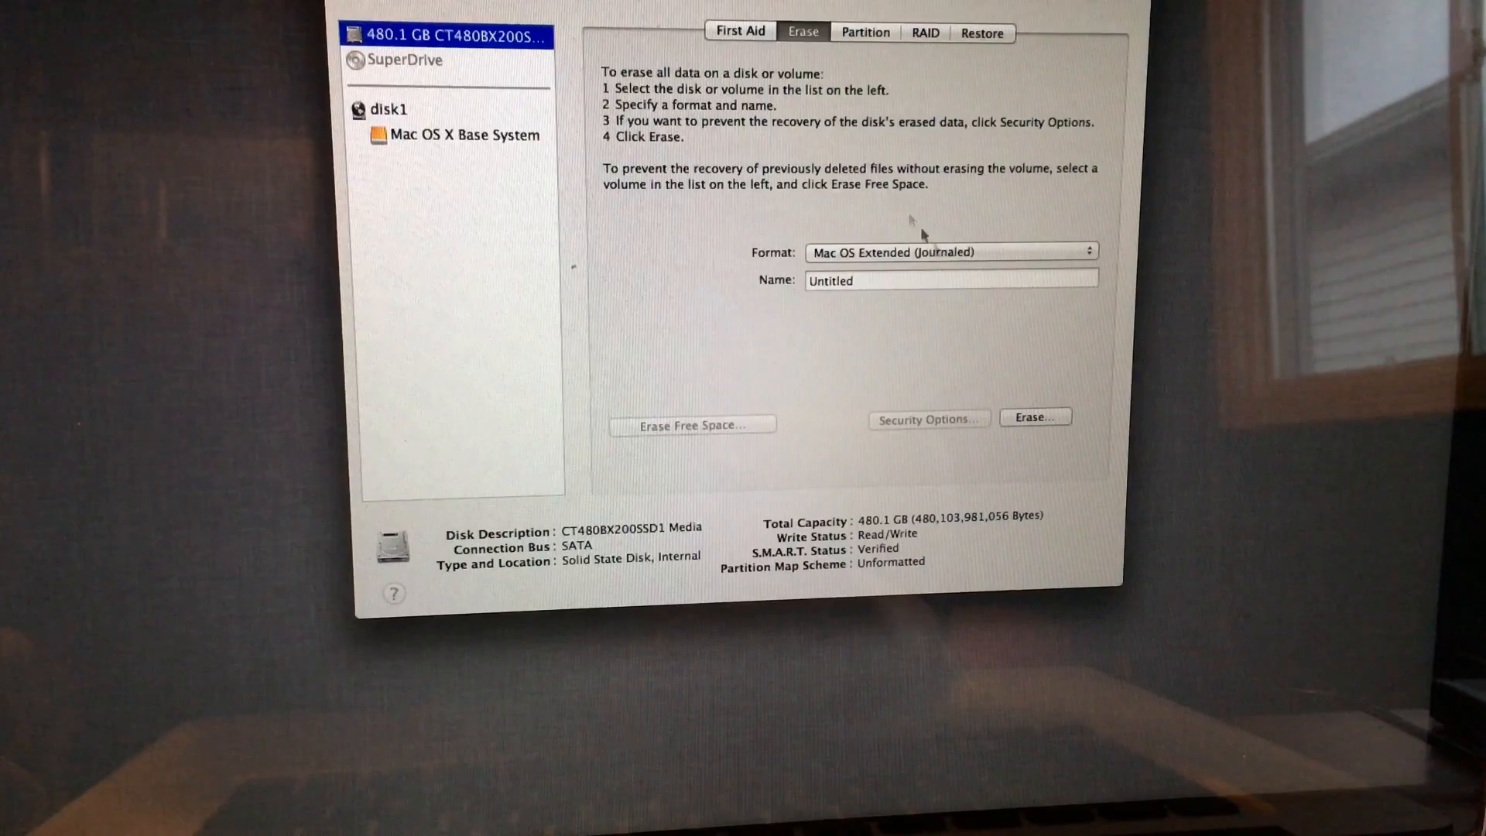
pyautogui.click(948, 252)
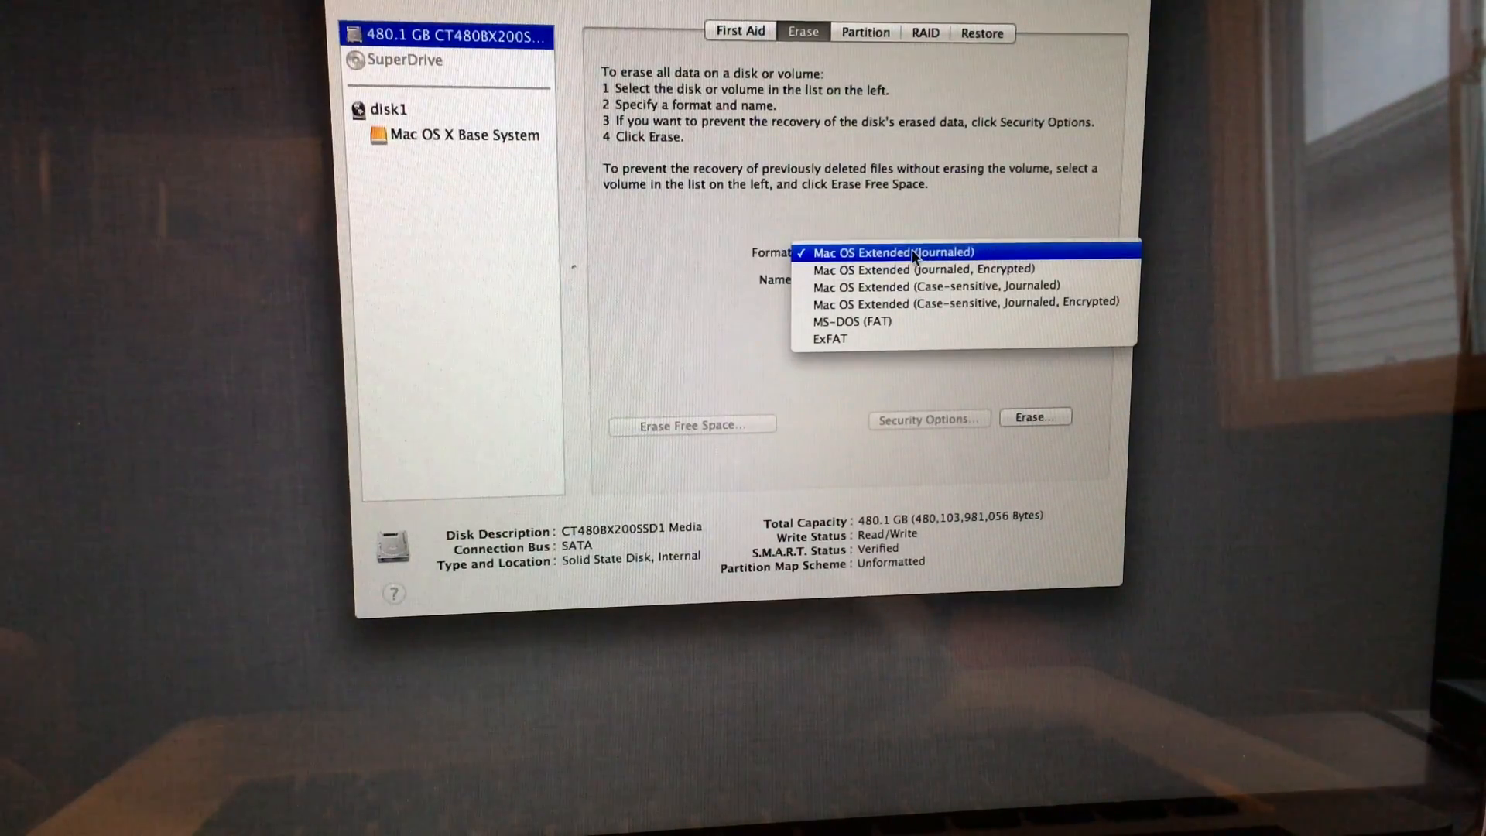
pyautogui.click(892, 251)
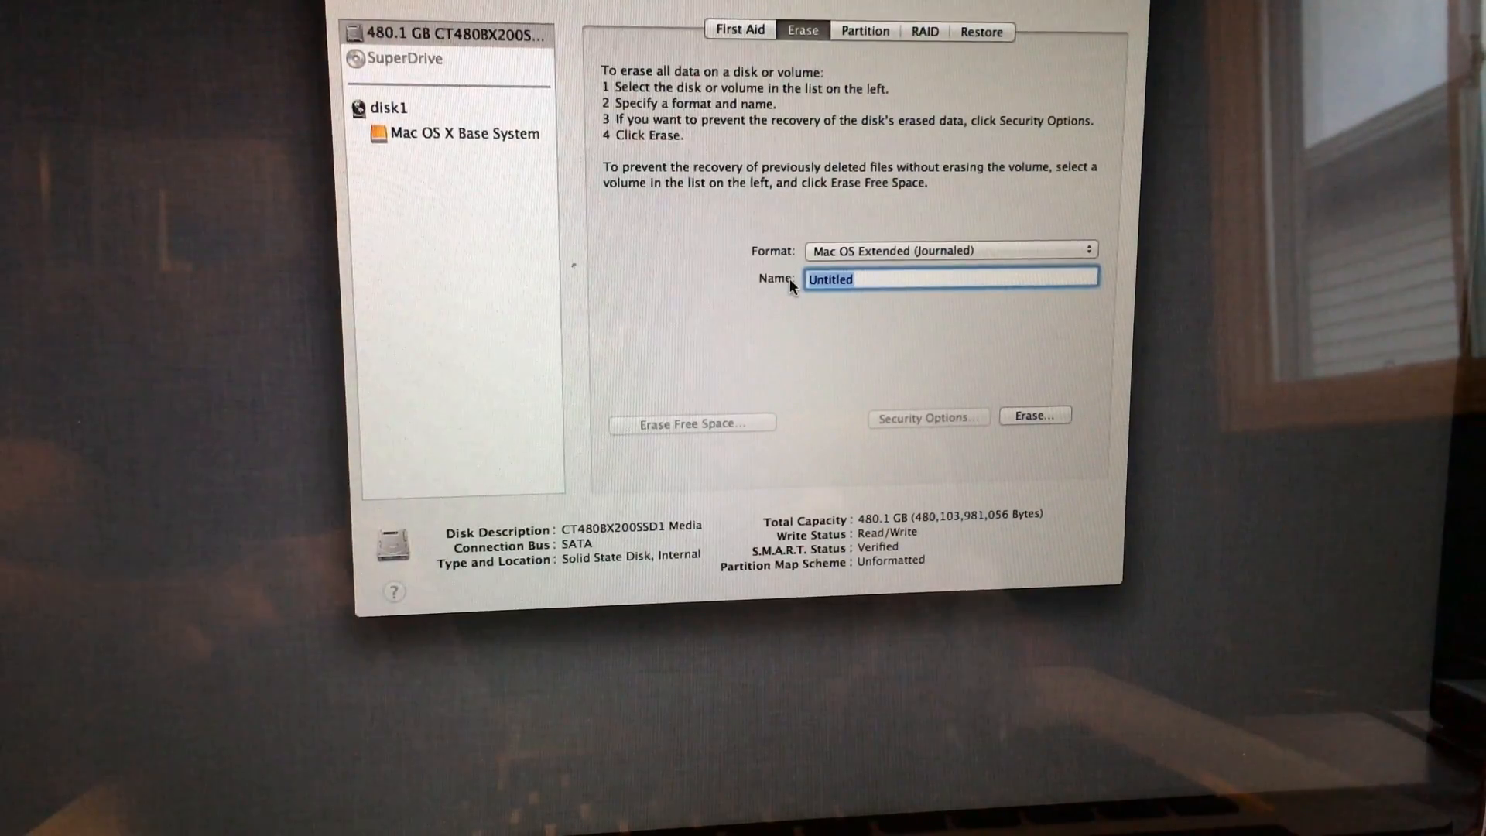
# - Name the volume 'Macbook Pro HDD' and request the erase, reaching the confirmation prompt
pyautogui.write('Macb')
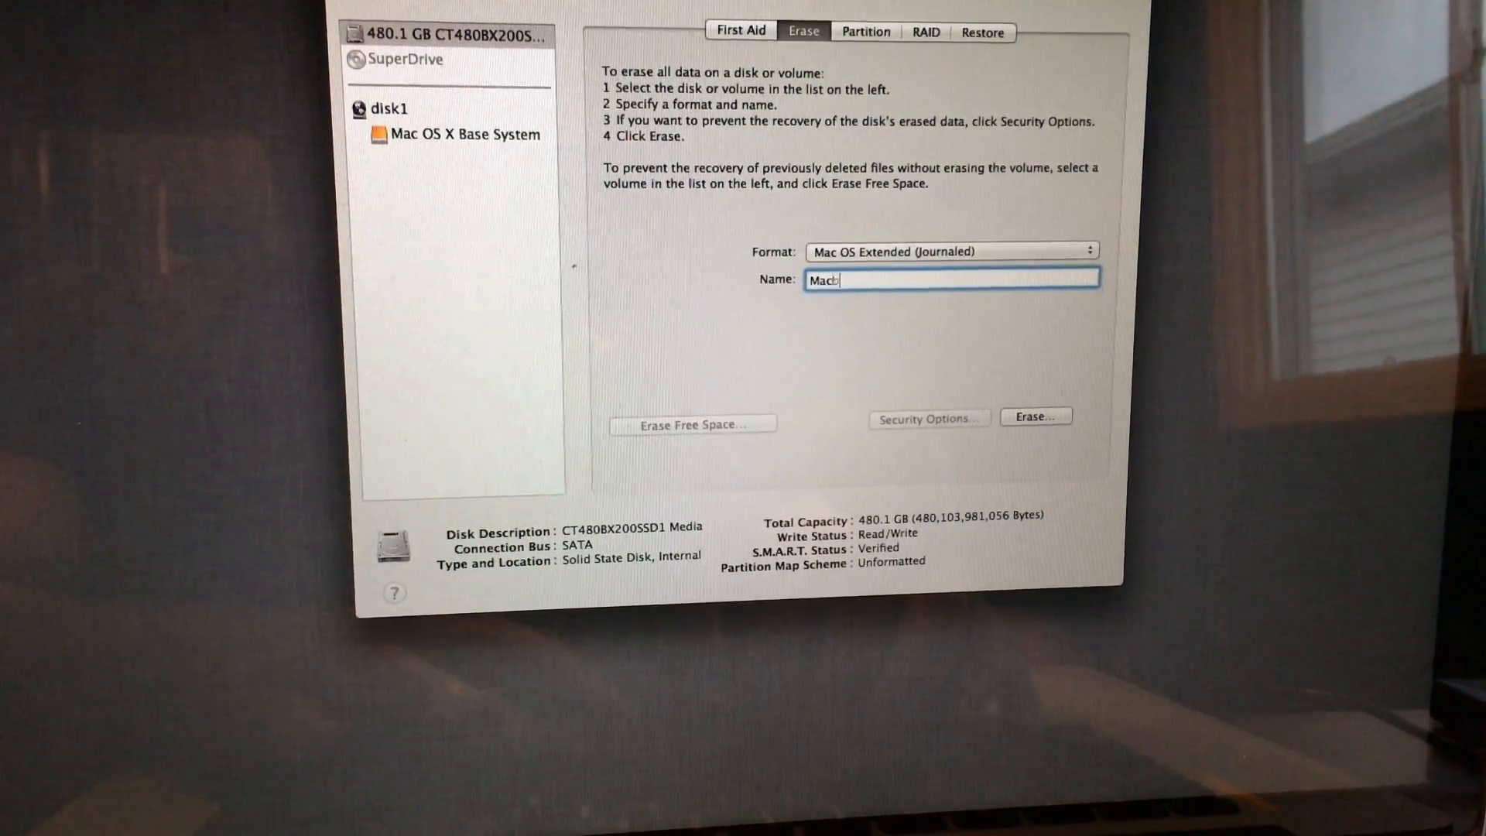
pyautogui.write('ook')
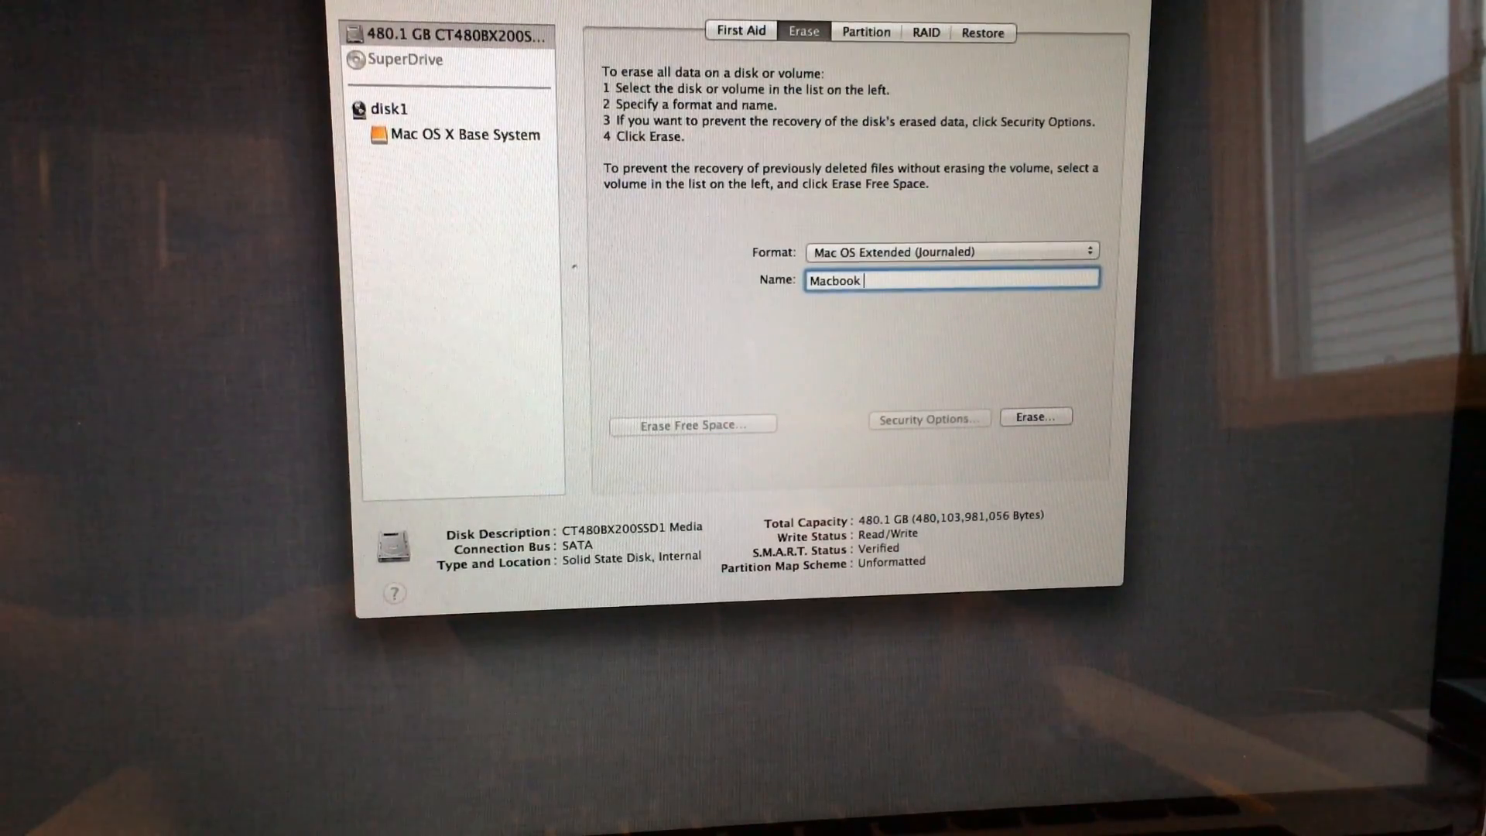
pyautogui.write('Pro HD')
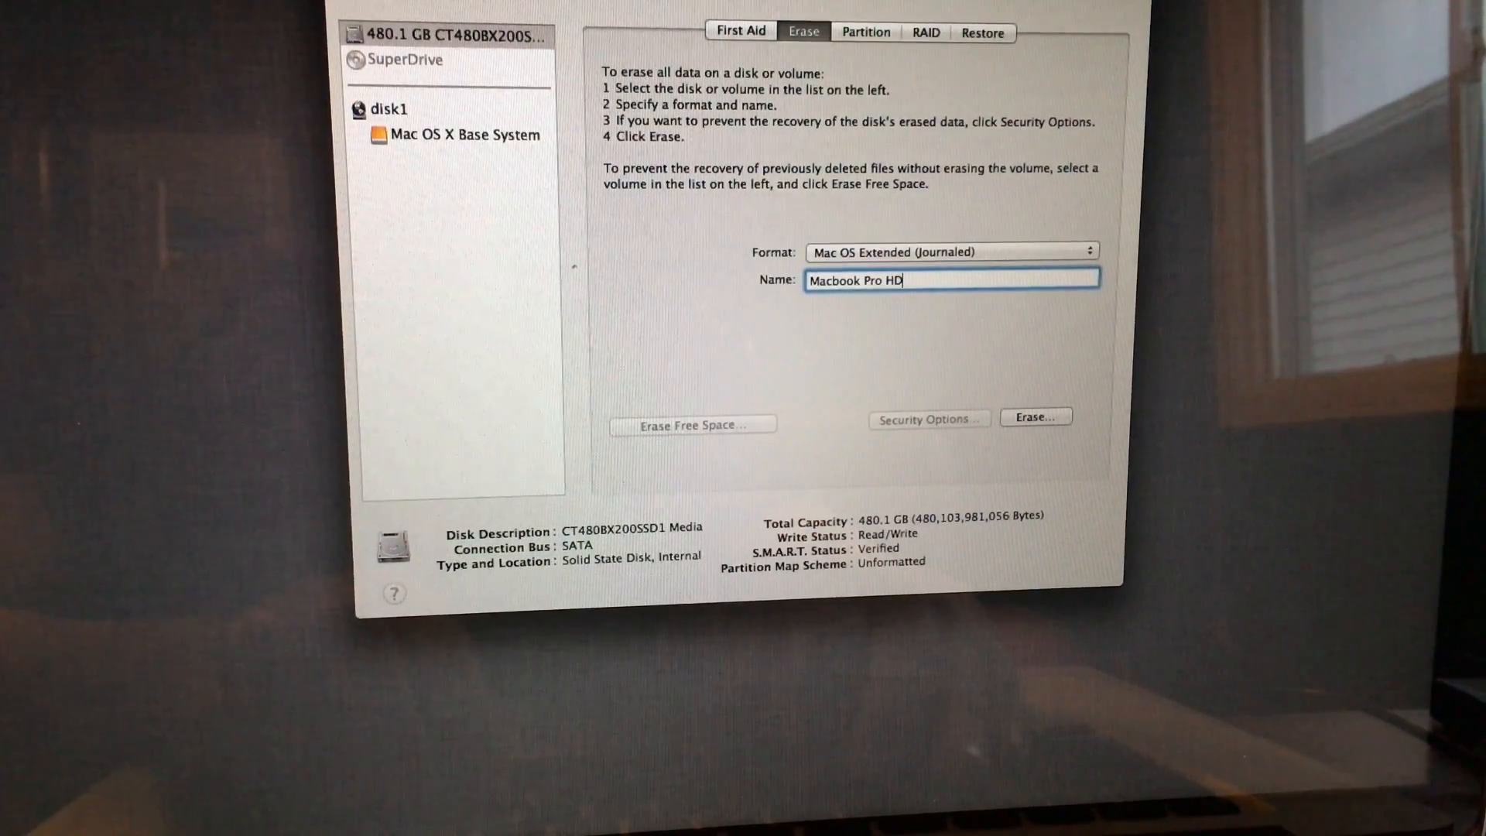
pyautogui.write('D')
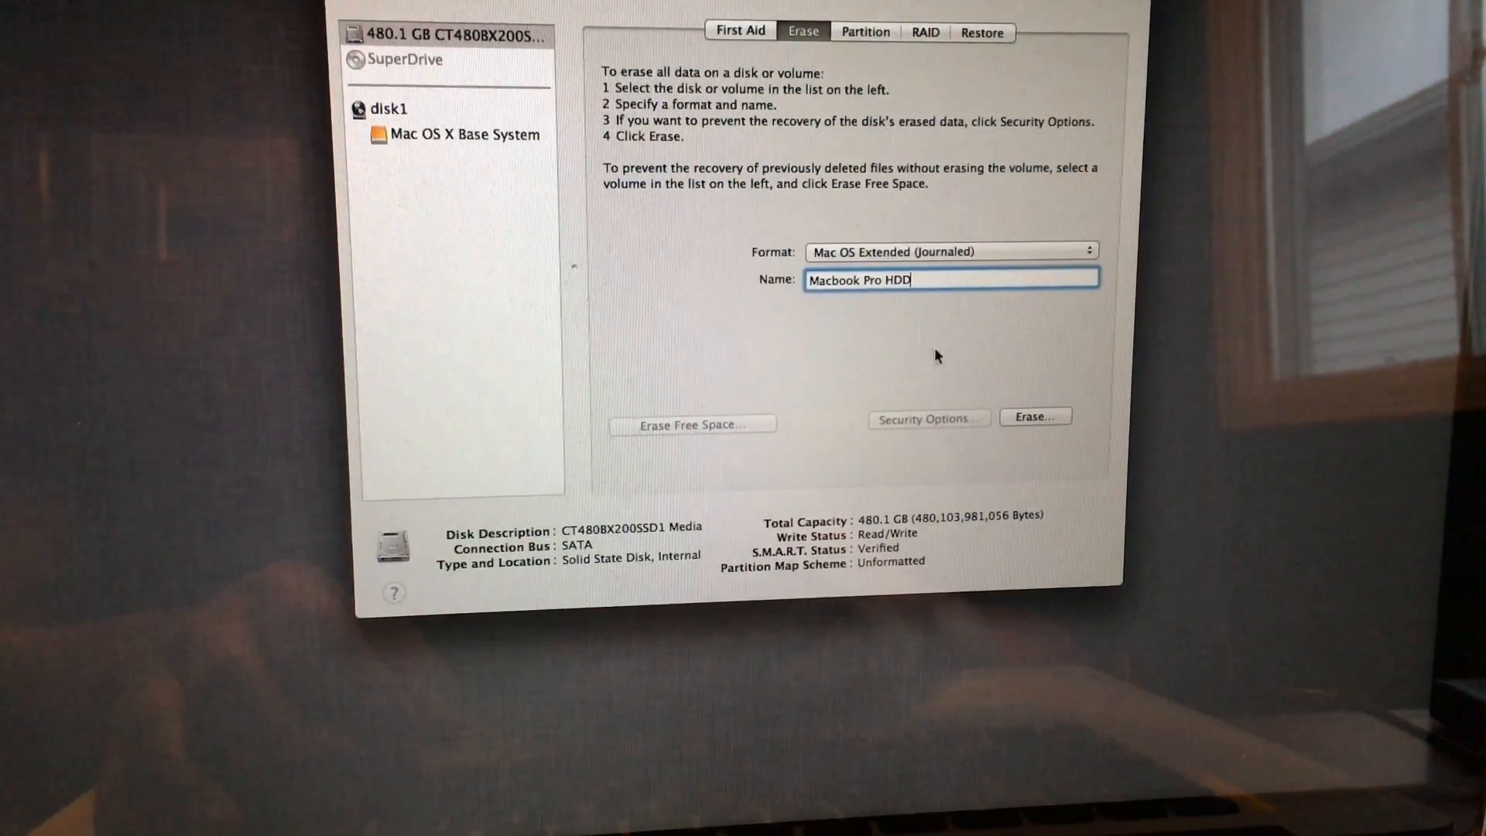
pyautogui.click(1036, 417)
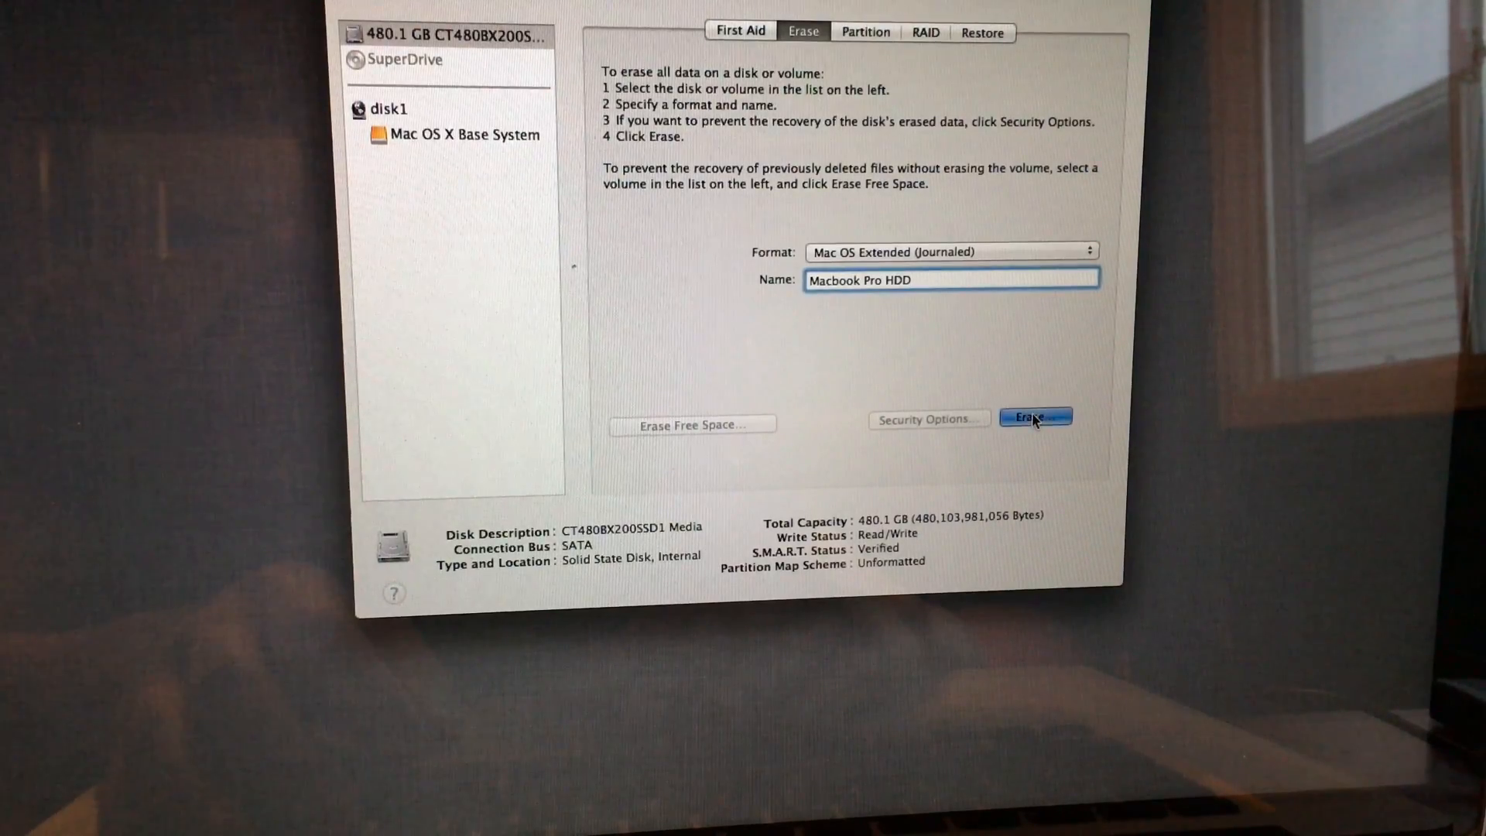
pyautogui.click(1036, 416)
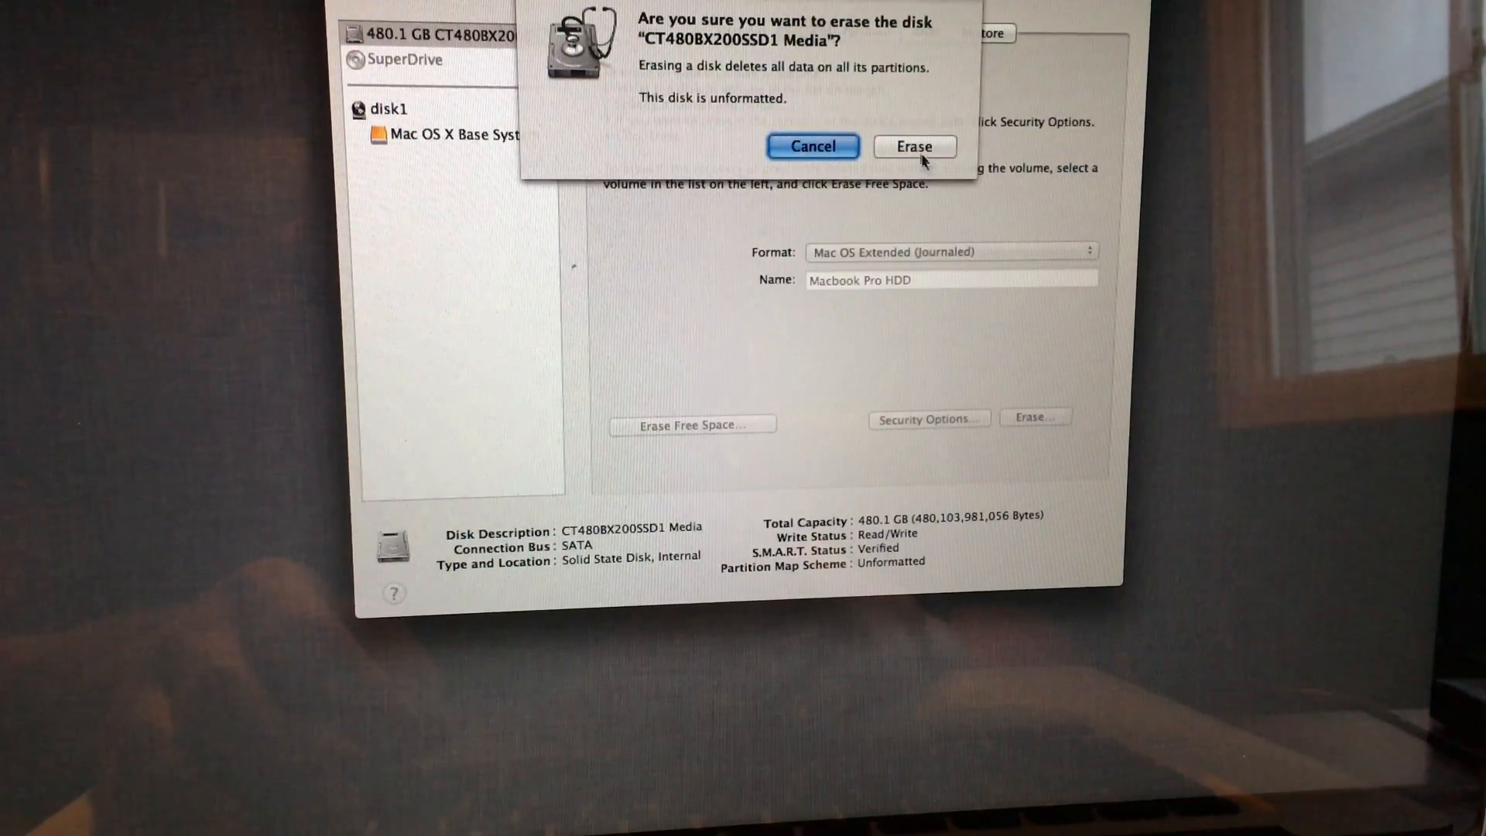
# - Confirm erasing the SSD as Macbook Pro HDD, then quit Disk Utility
pyautogui.click(914, 146)
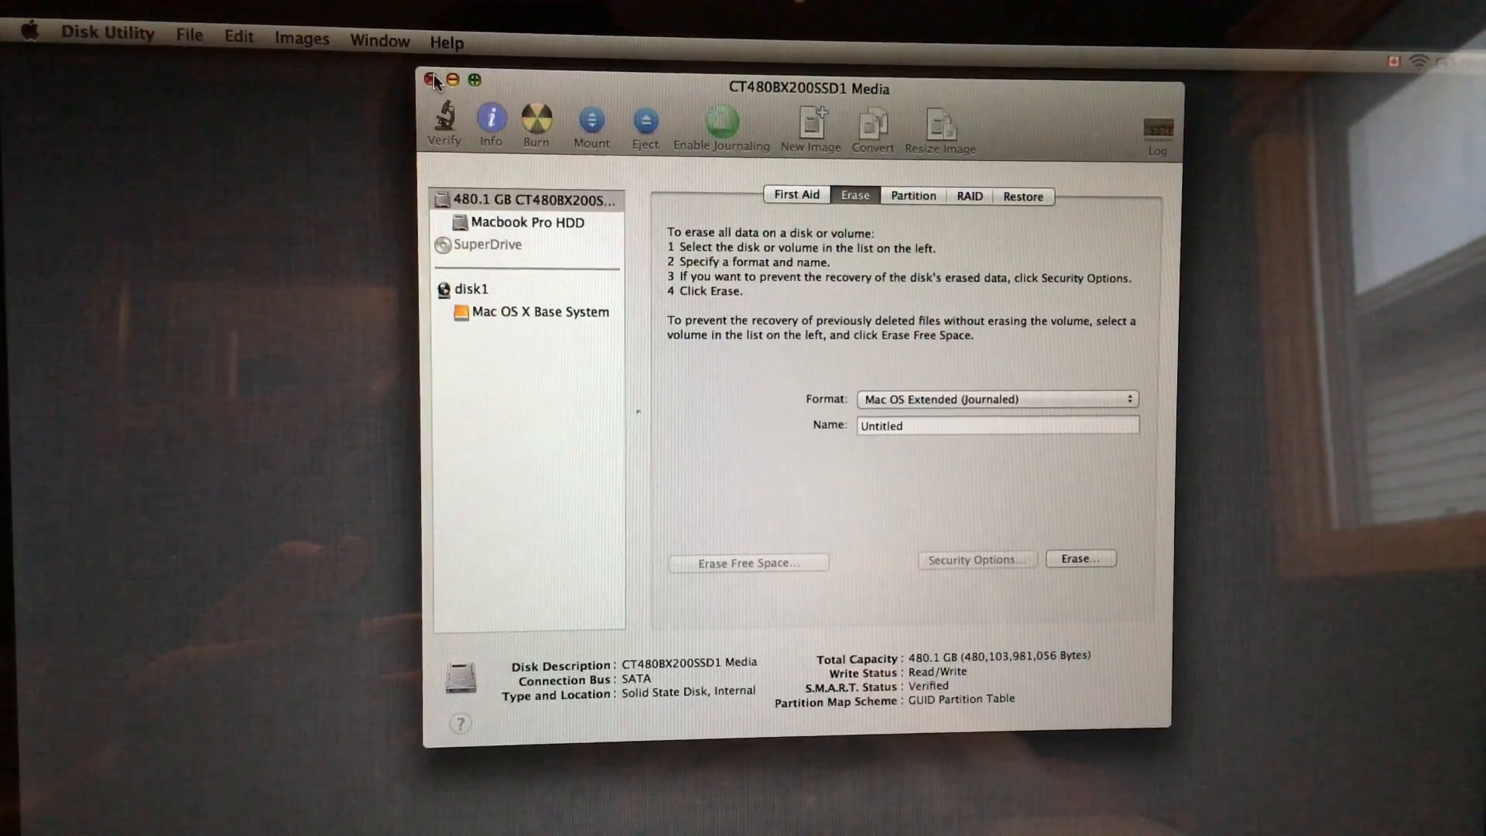
pyautogui.click(432, 79)
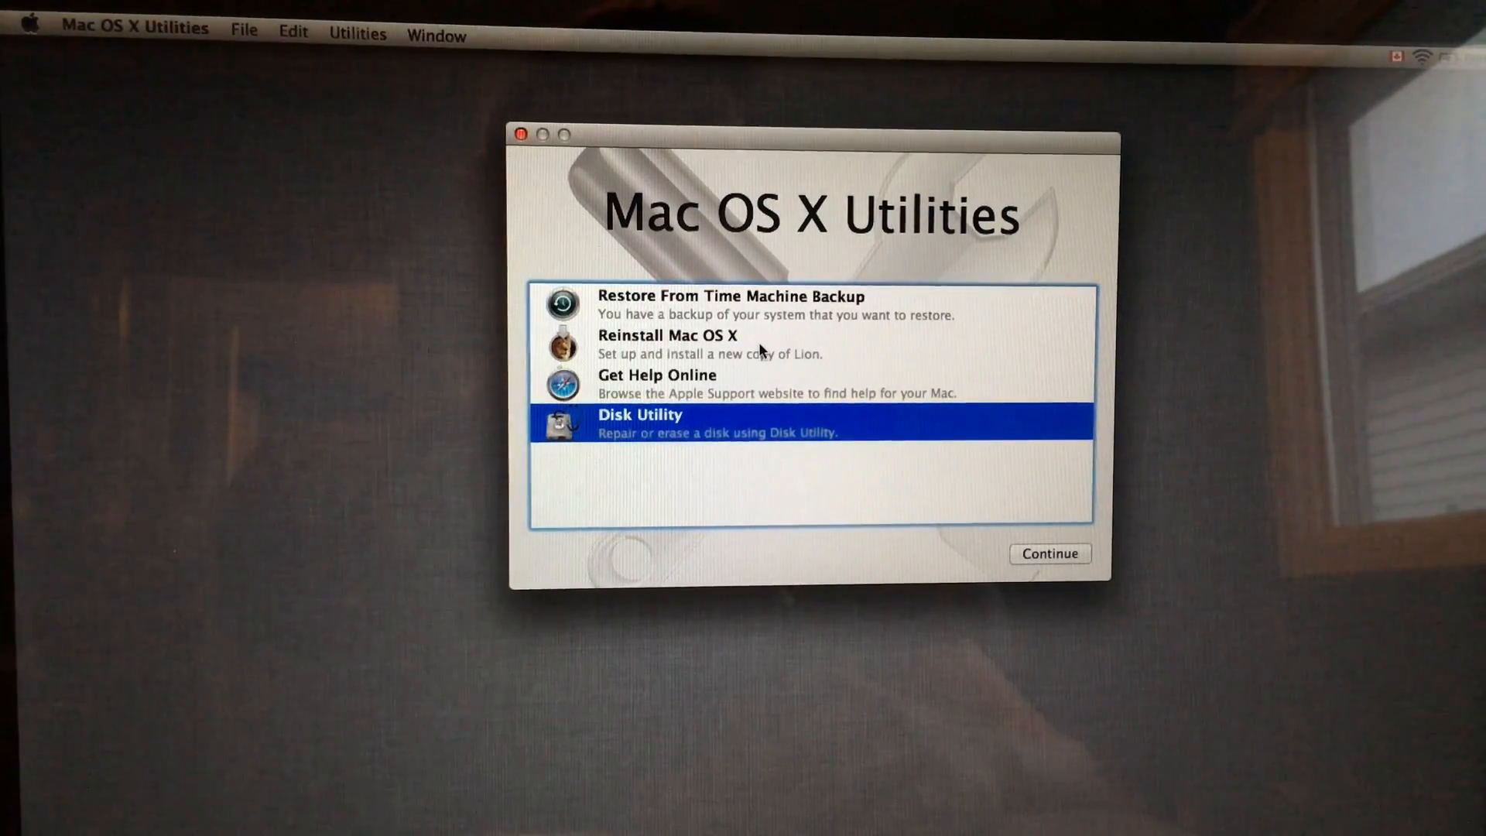
pyautogui.moveTo(702, 348)
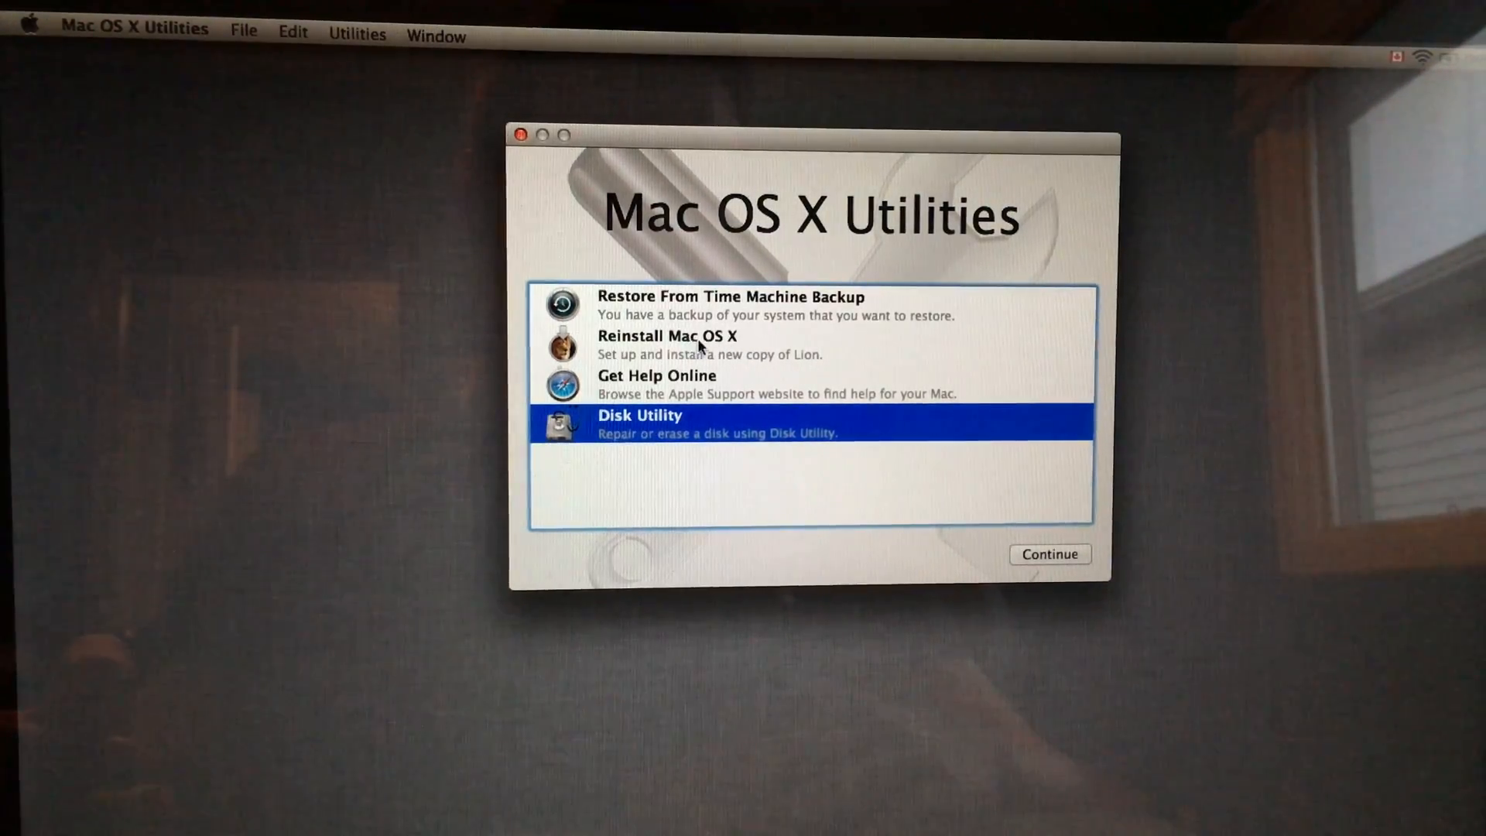
pyautogui.moveTo(767, 368)
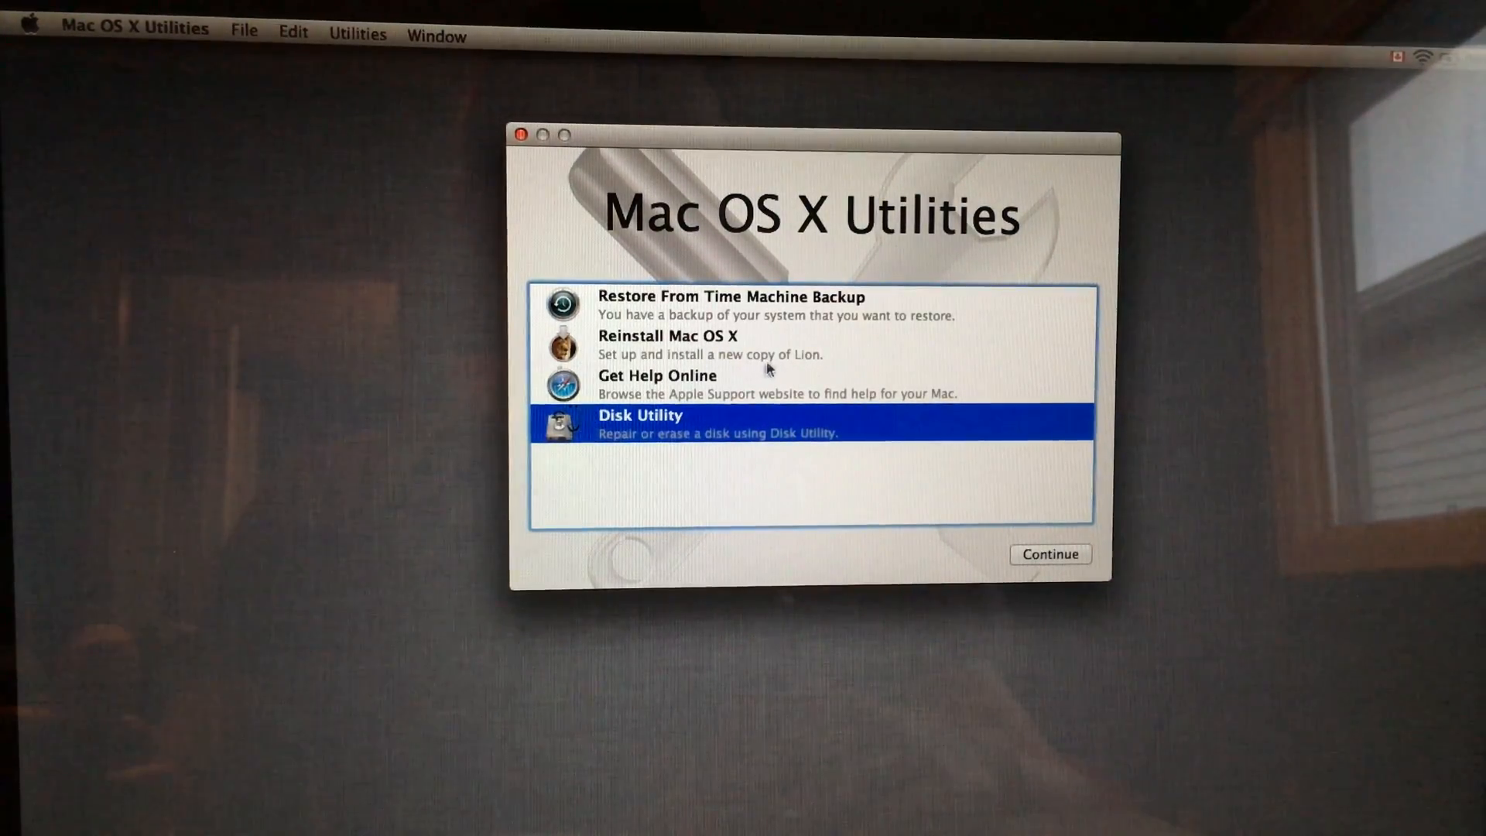
pyautogui.moveTo(881, 327)
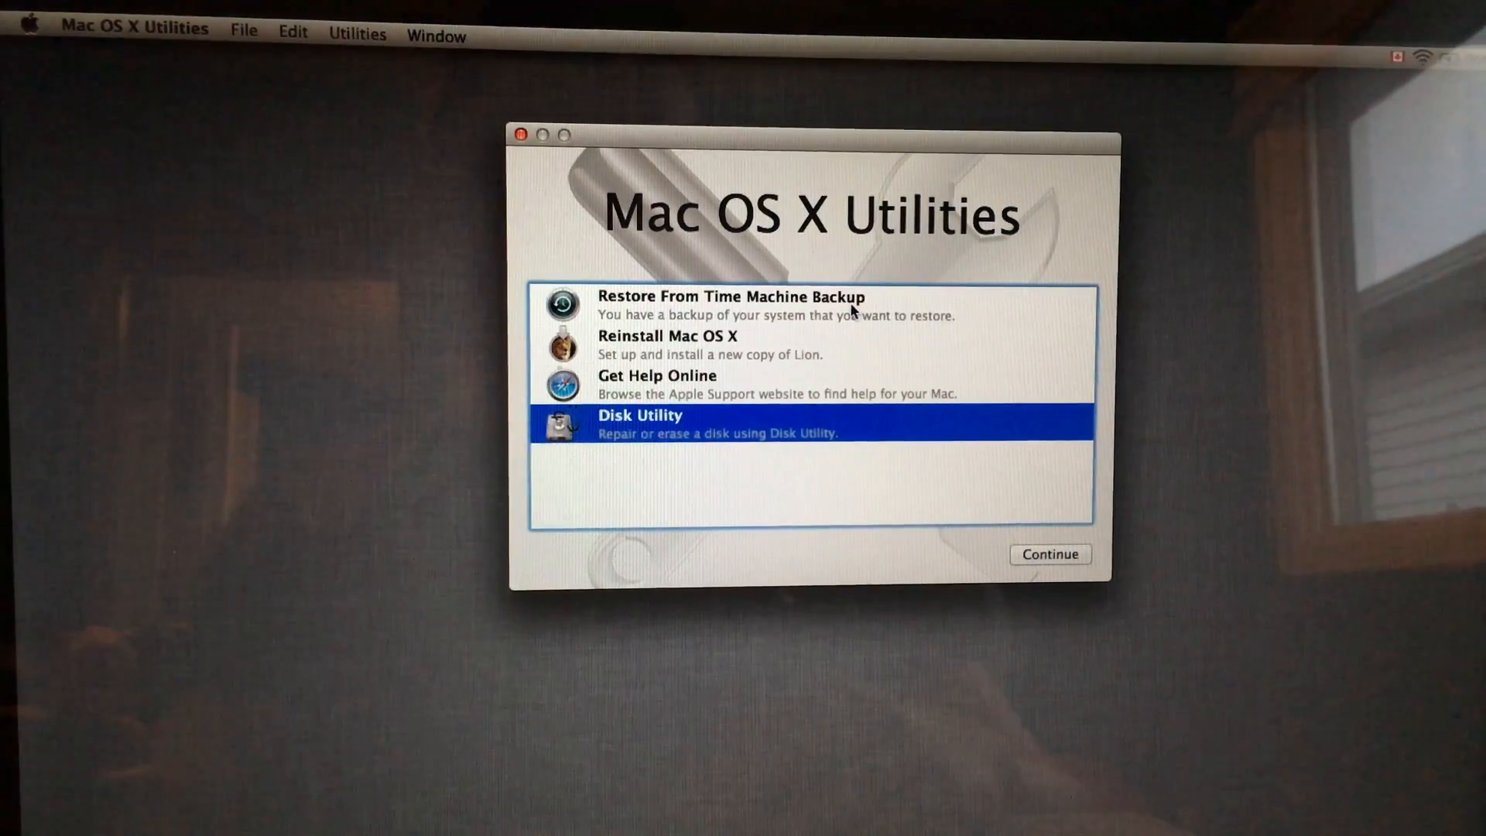
pyautogui.moveTo(803, 313)
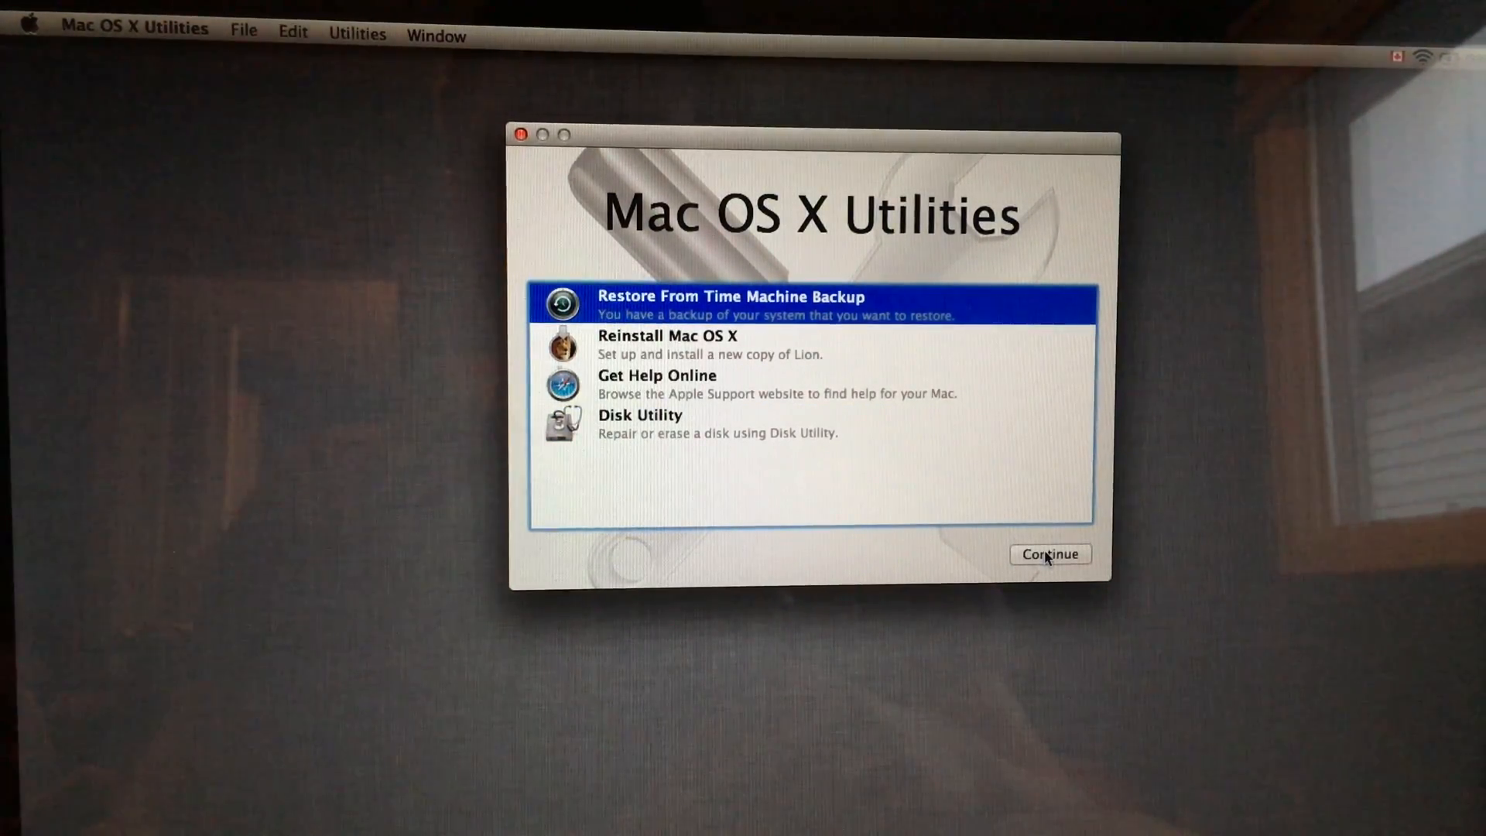
# - Continue with Restore From Time Machine Backup to the Restore Your System introduction
pyautogui.click(1050, 554)
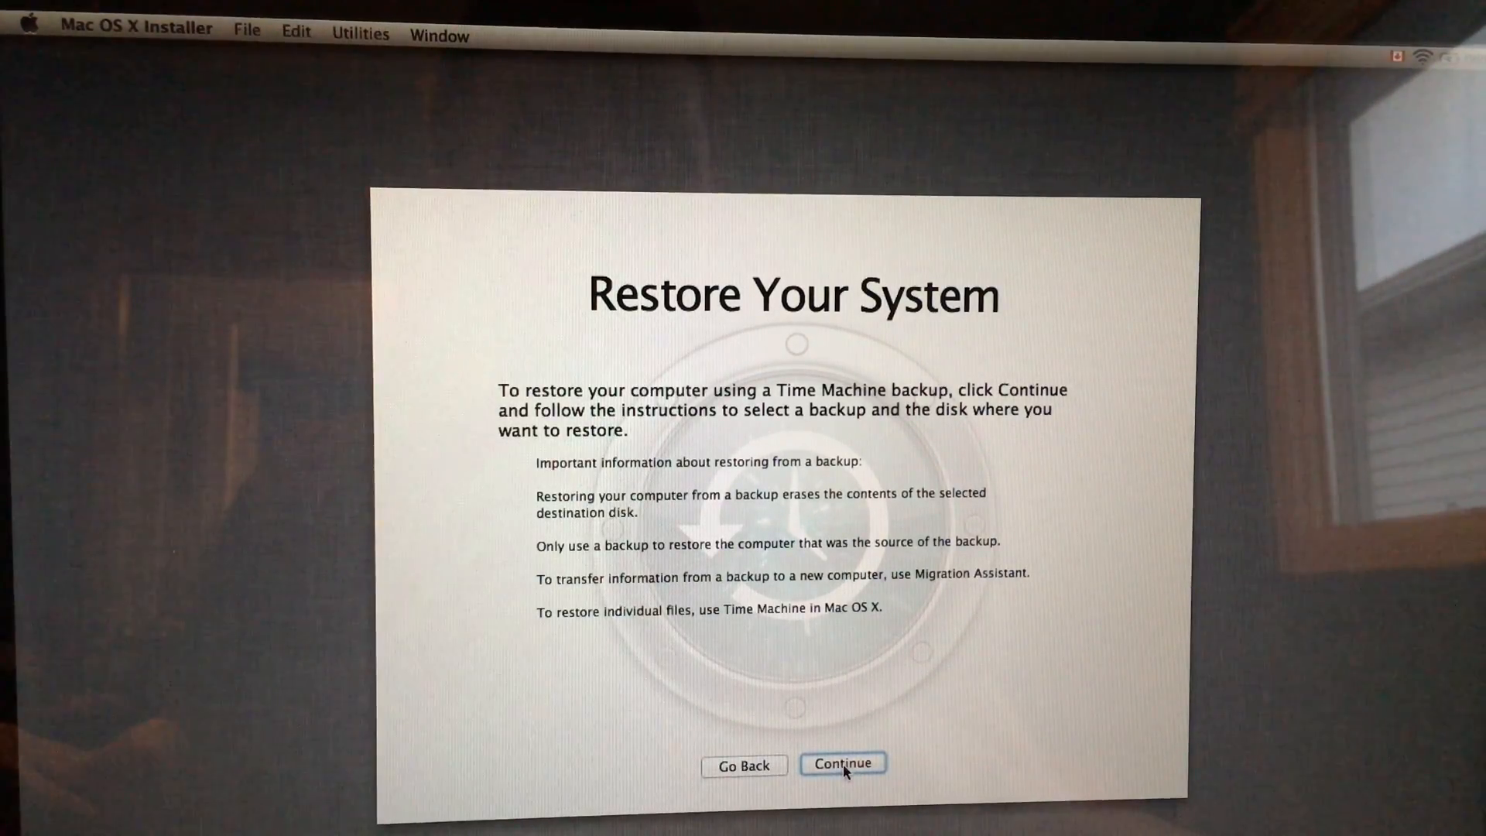
# - Choose the Timemachine Macbook Pro disk as the backup source and continue
pyautogui.click(843, 763)
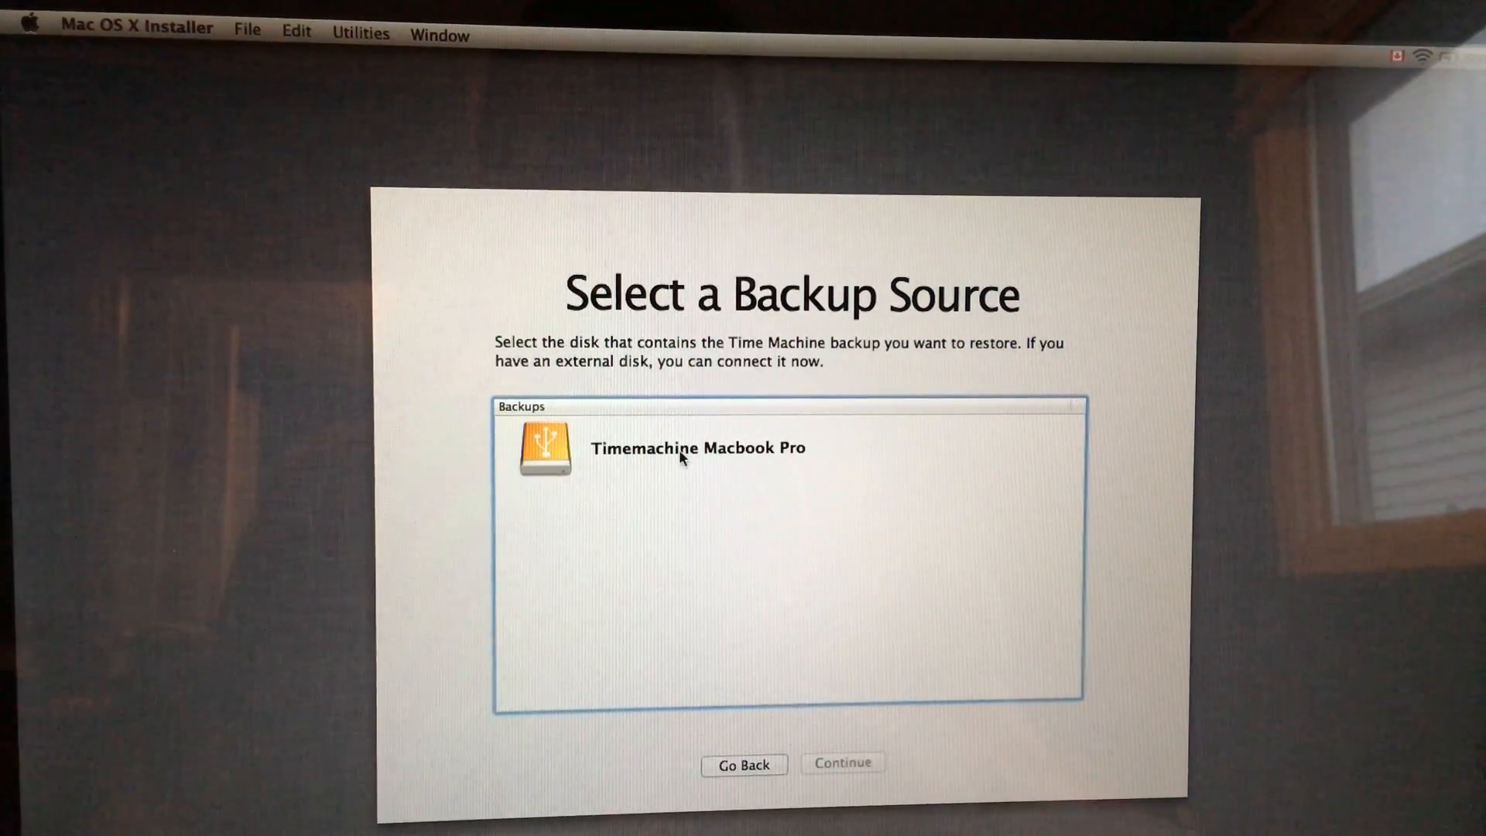
pyautogui.click(697, 447)
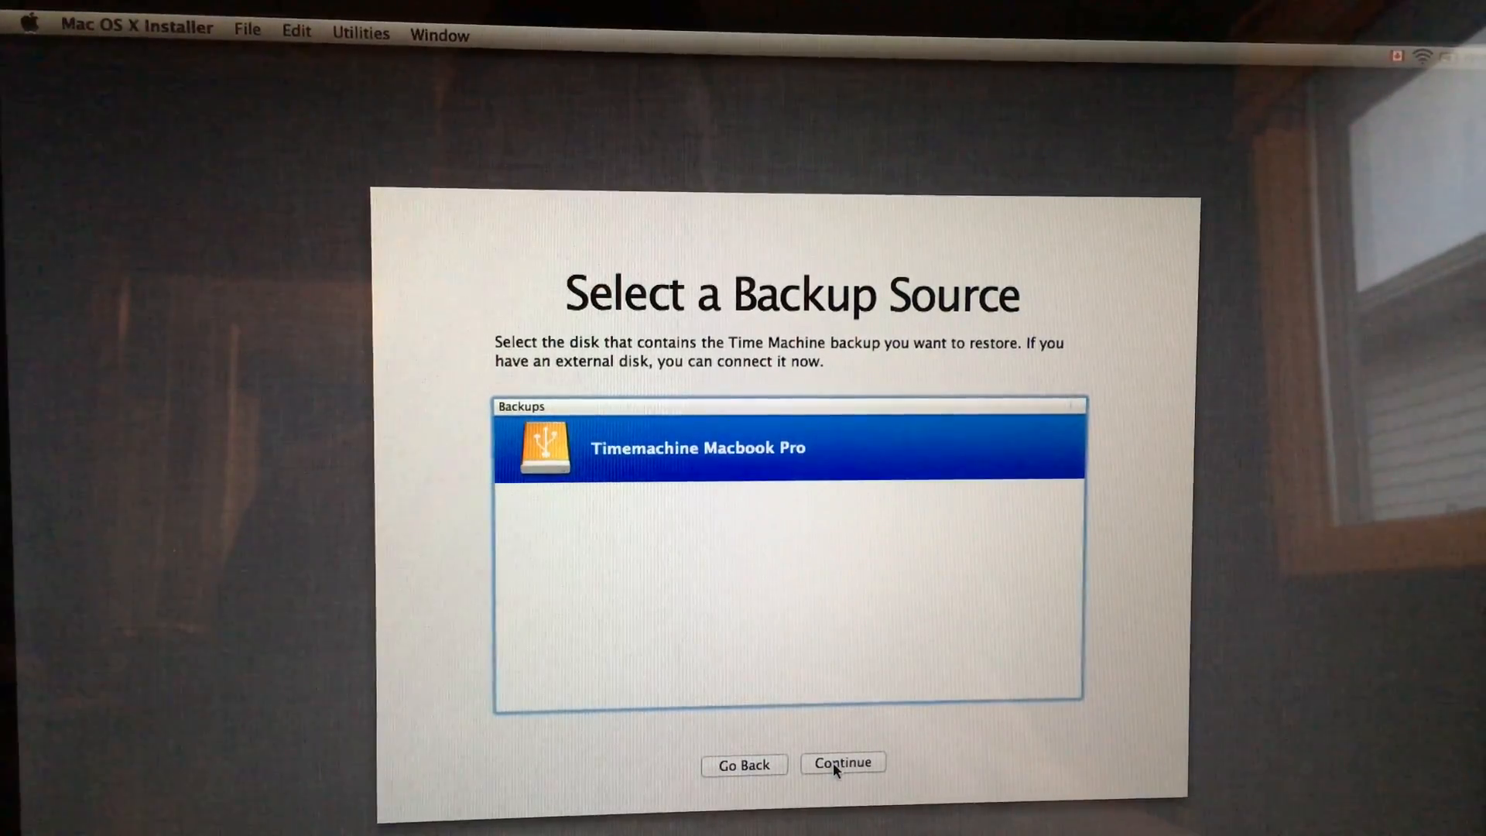
pyautogui.click(842, 763)
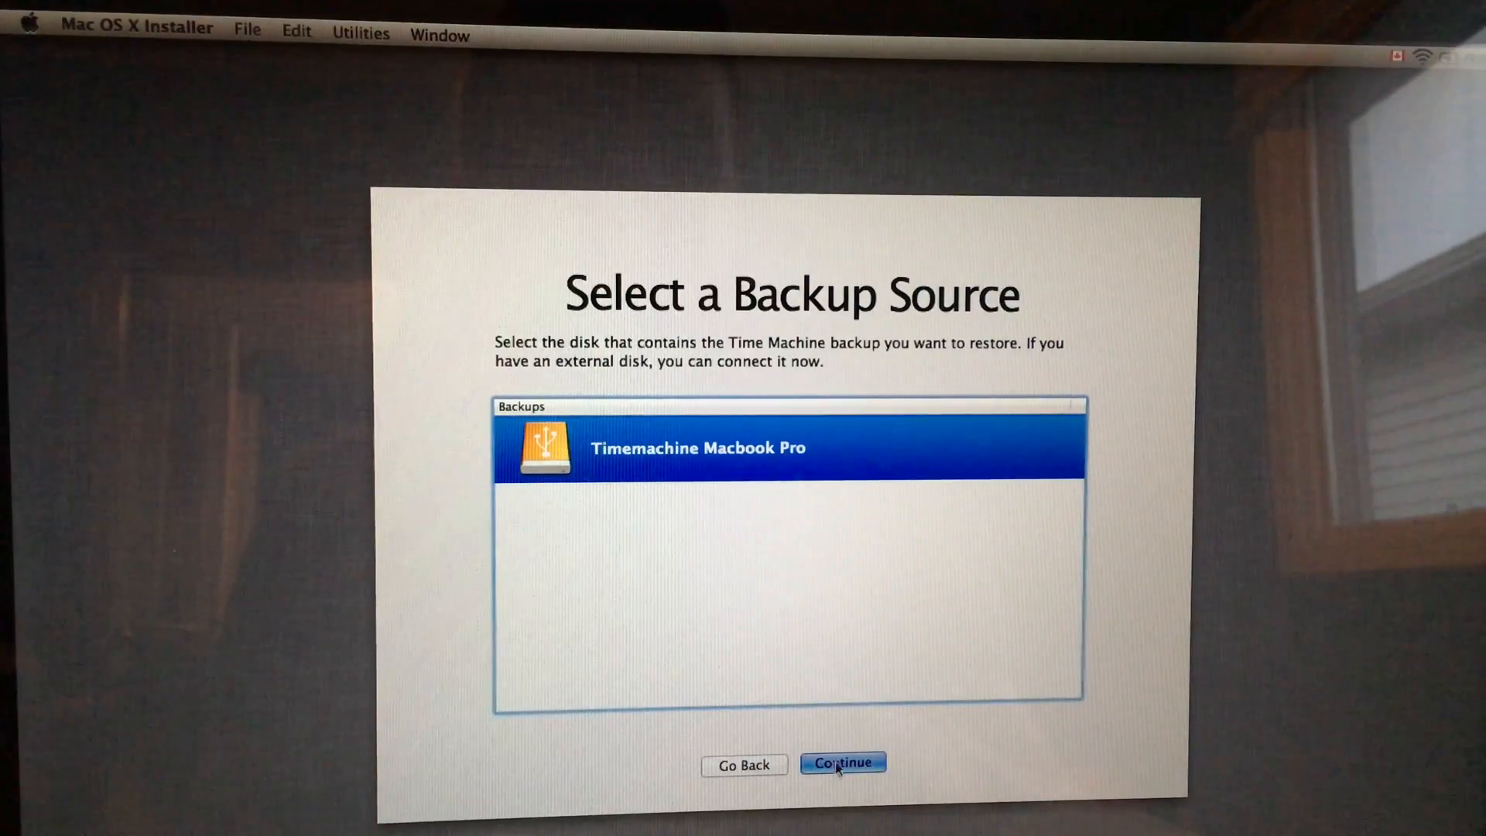
# - Keep Macintosh HD and select the April 28, 2016 6:19:46 PM backup to restore
pyautogui.click(842, 763)
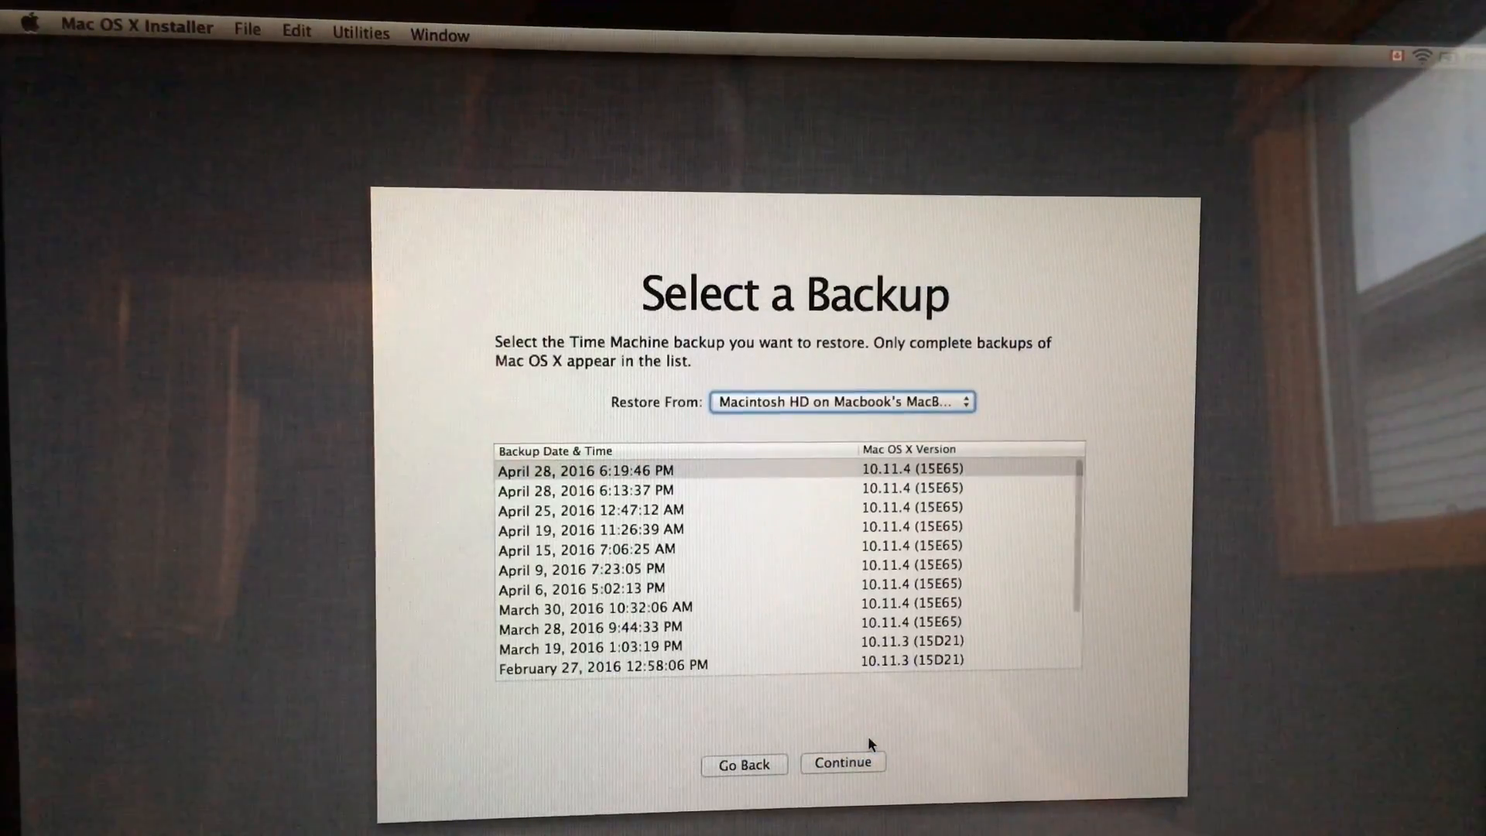
pyautogui.moveTo(821, 630)
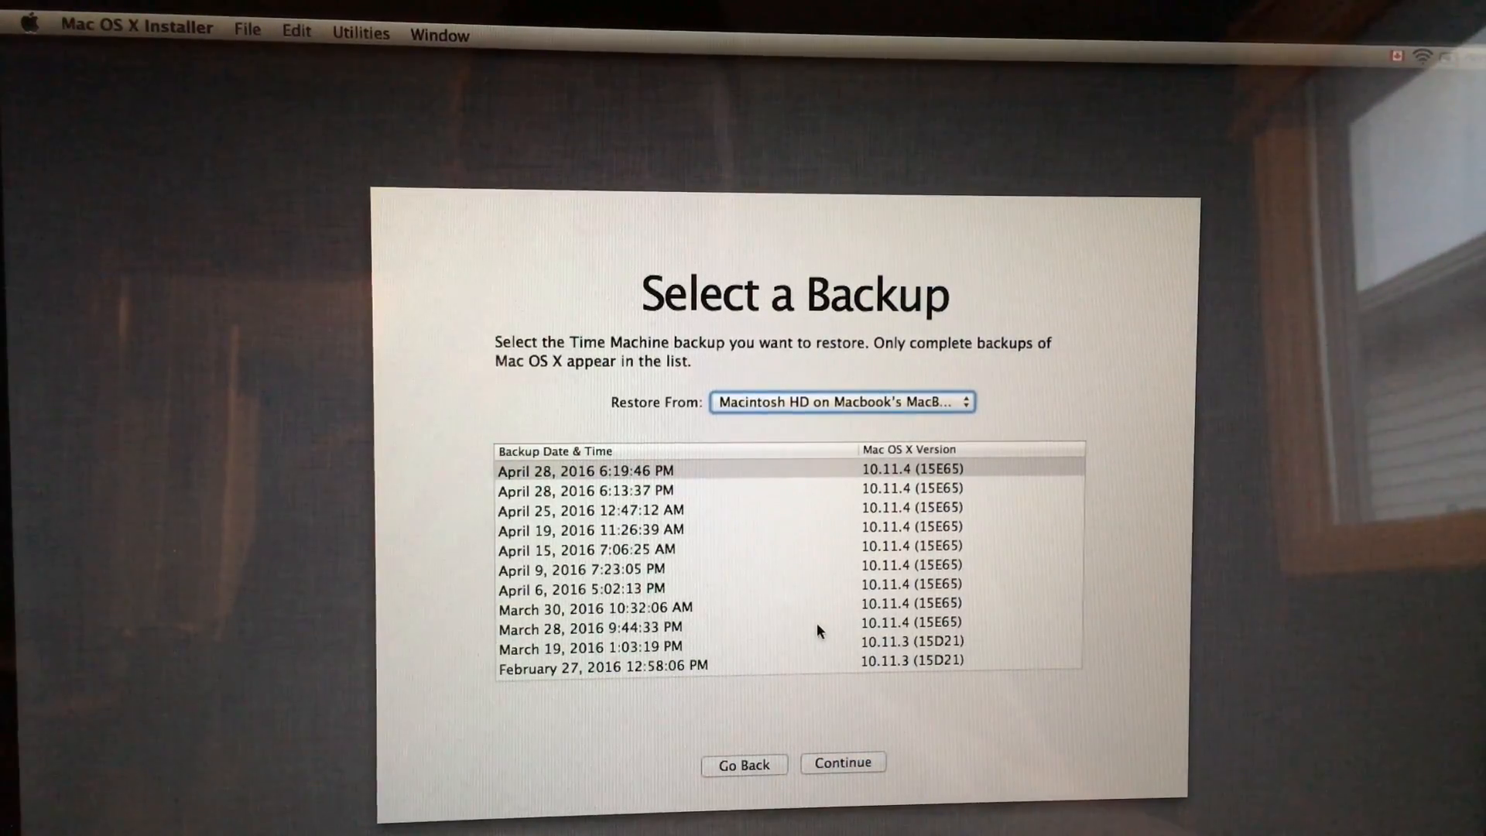
pyautogui.moveTo(584, 483)
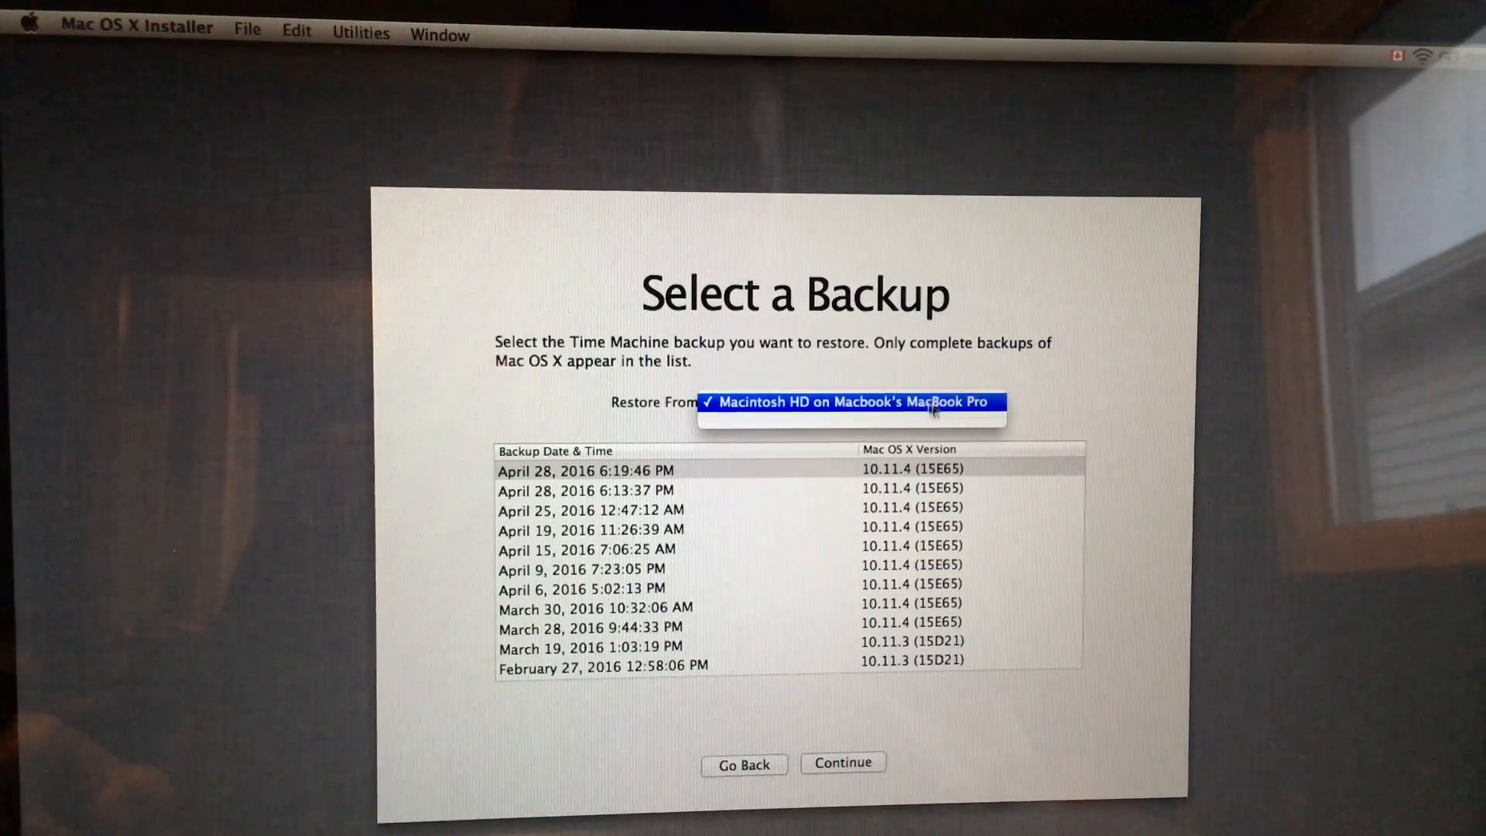
pyautogui.click(852, 403)
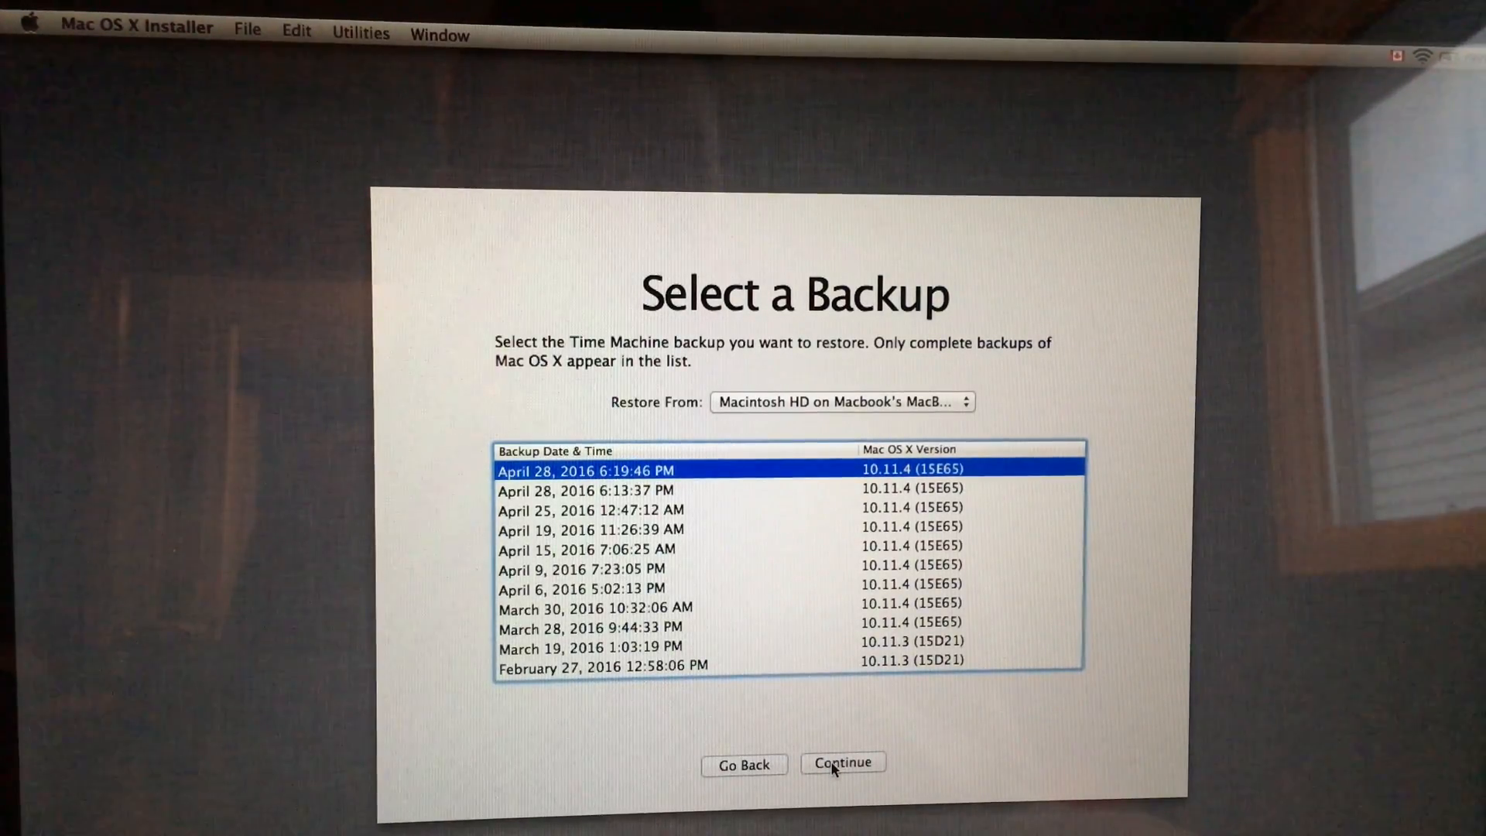
pyautogui.click(842, 764)
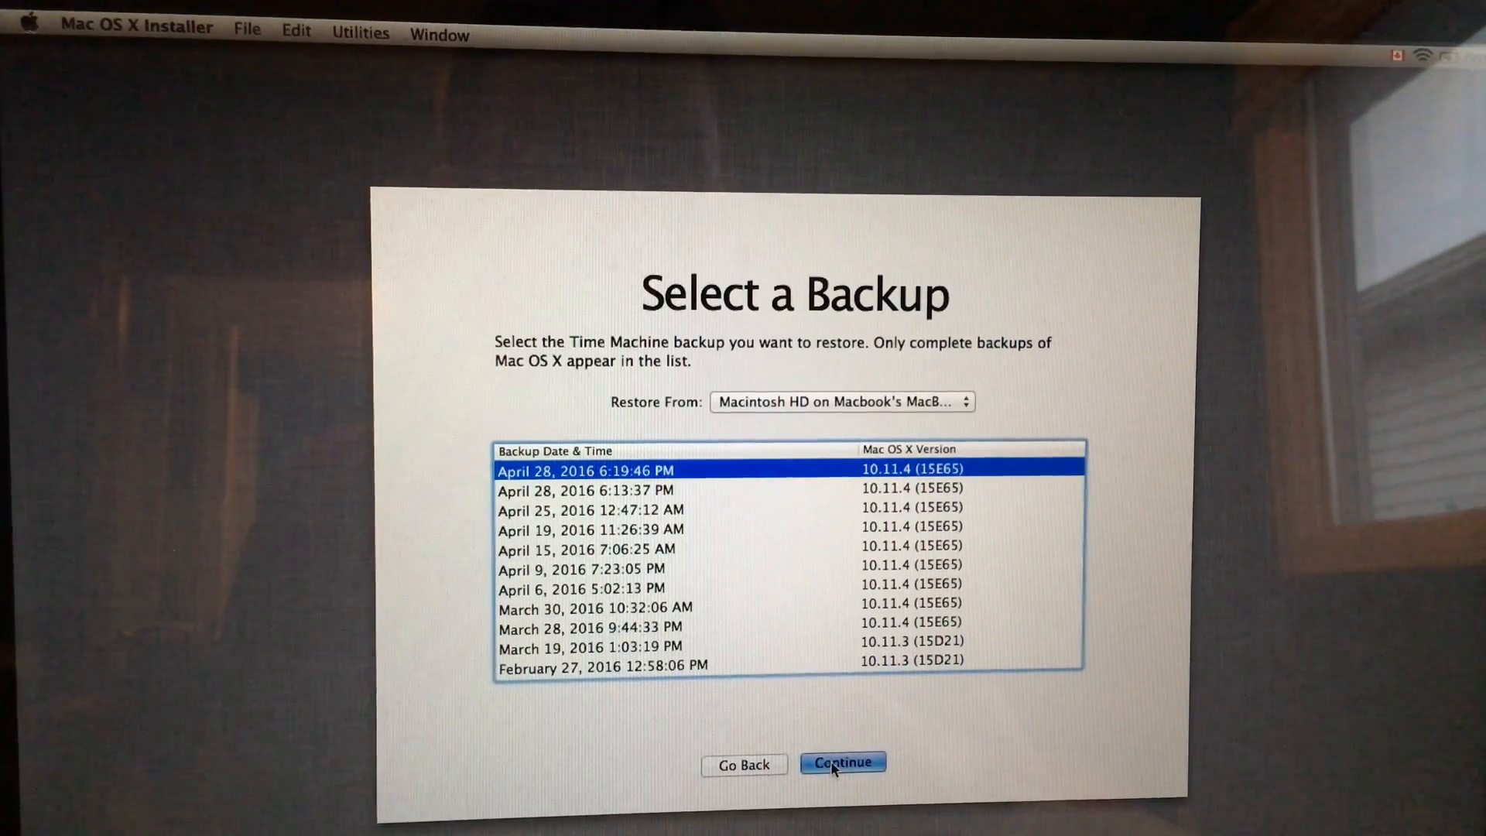
# - Restore onto Macbook Pro HDD as destination, accepting the warning that it will be erased
pyautogui.click(842, 763)
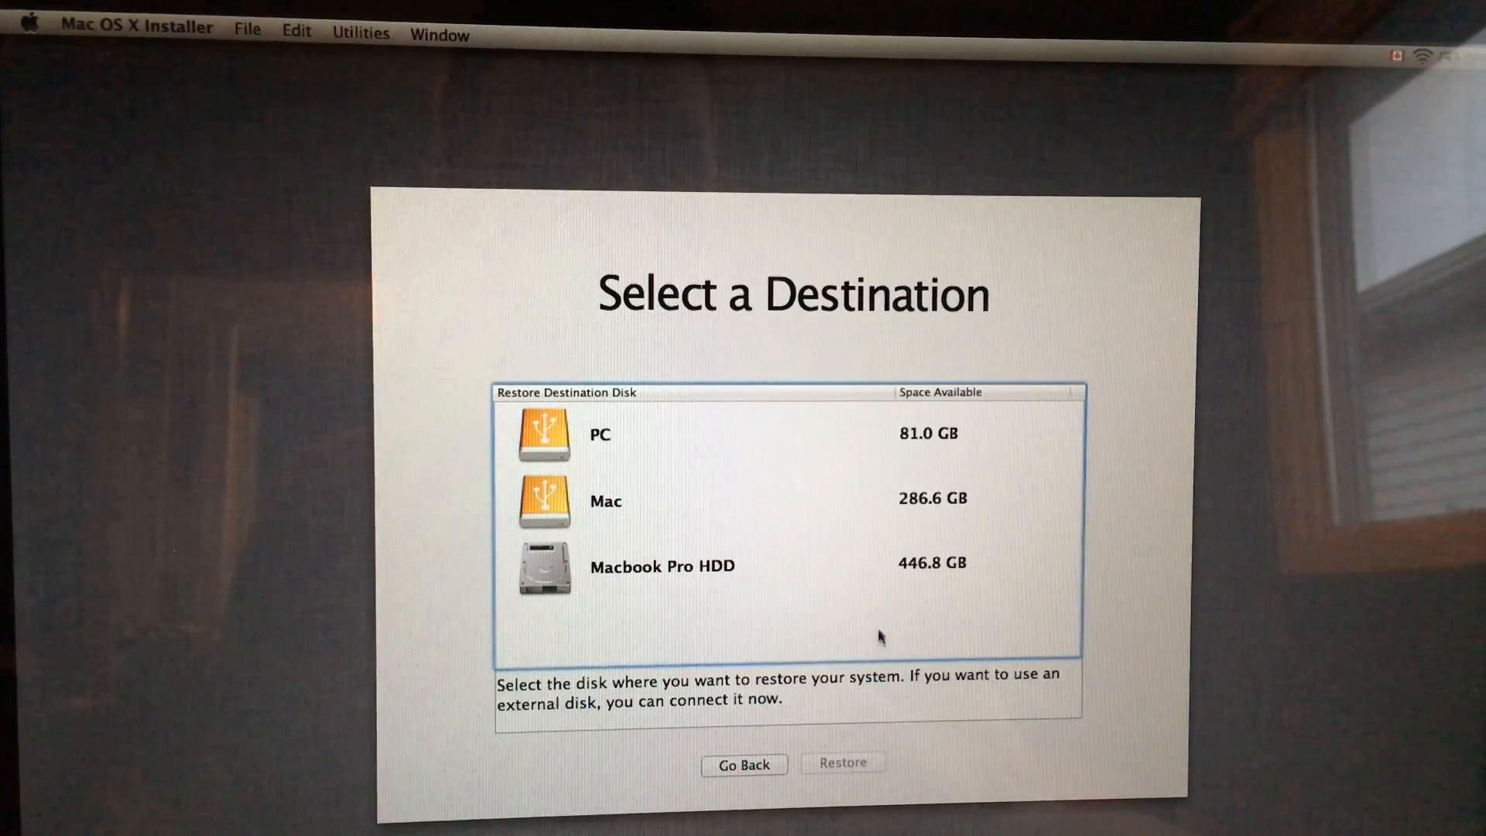
pyautogui.moveTo(889, 607)
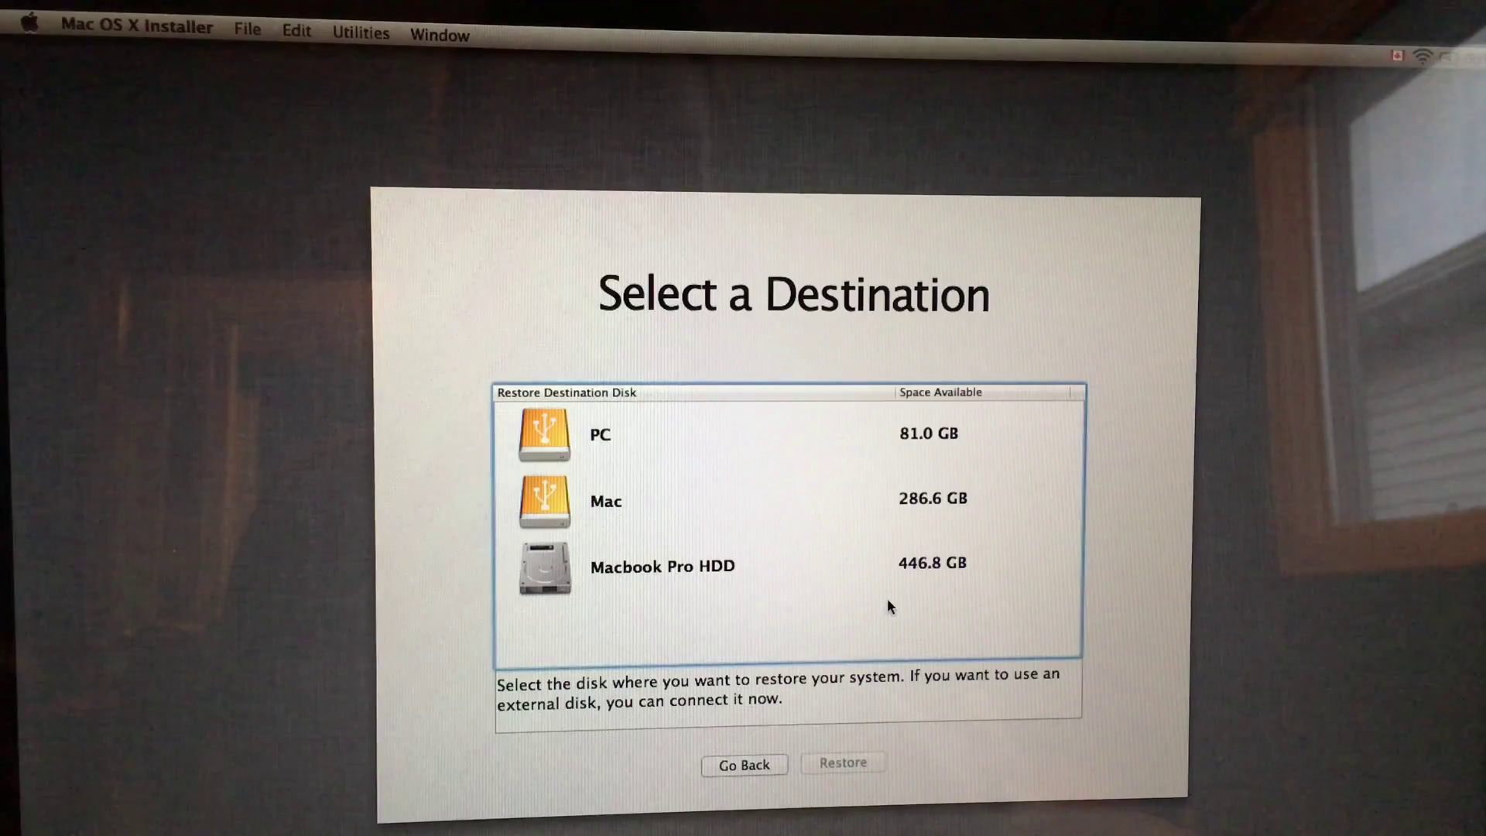
pyautogui.moveTo(706, 567)
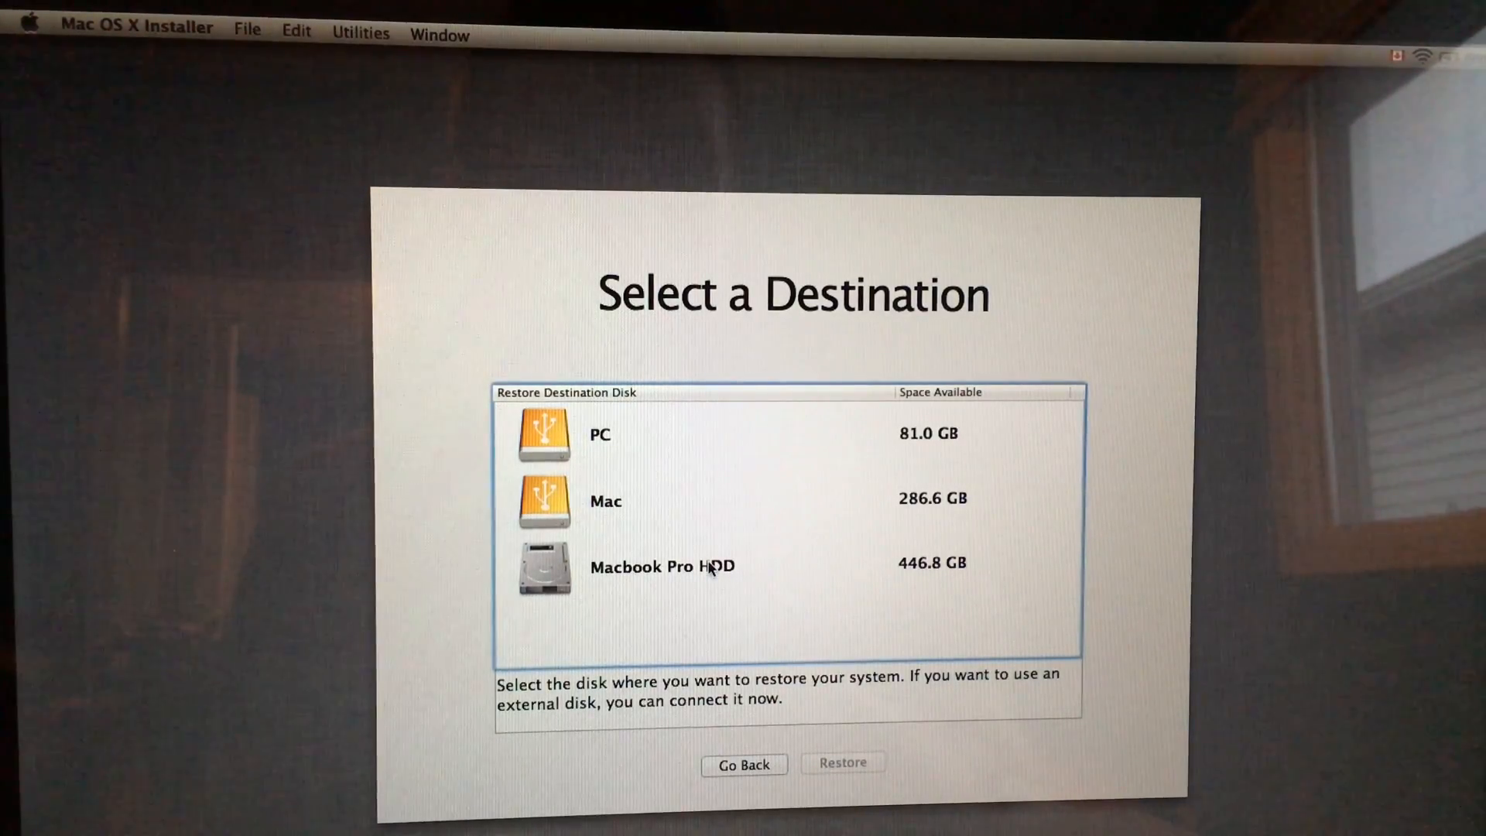
pyautogui.click(665, 567)
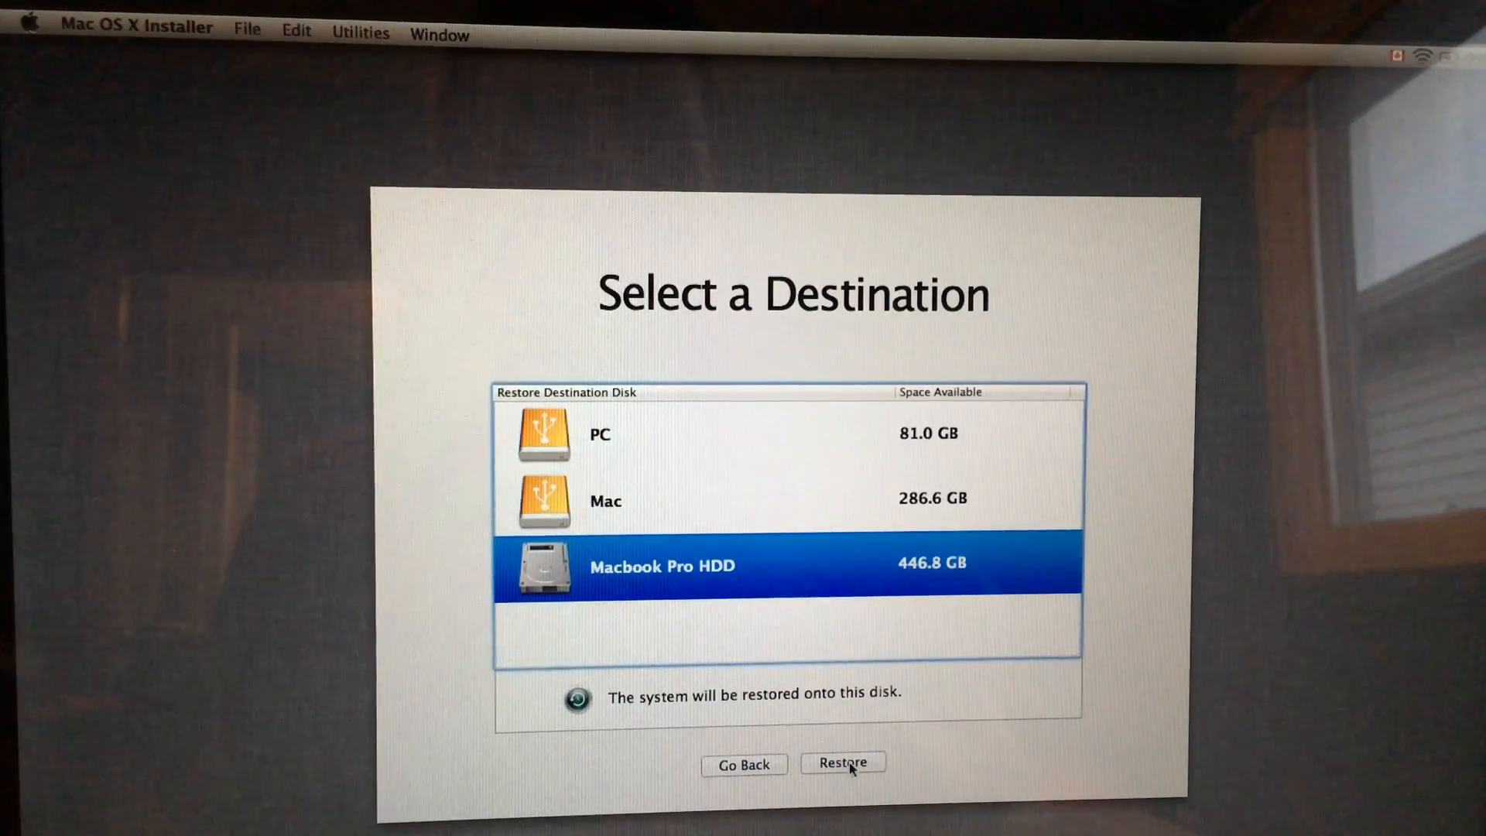
pyautogui.click(842, 764)
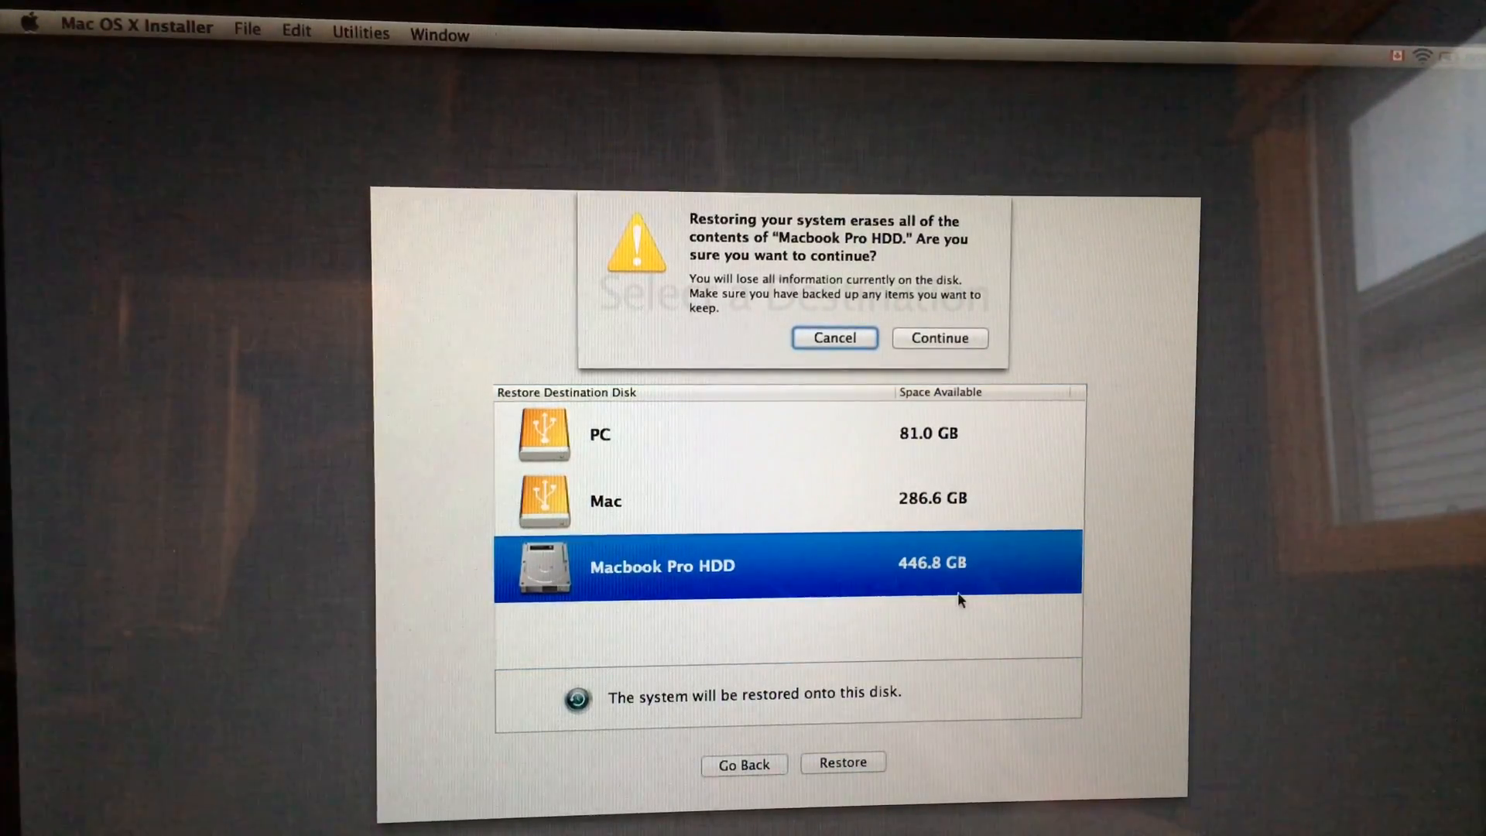
pyautogui.click(940, 340)
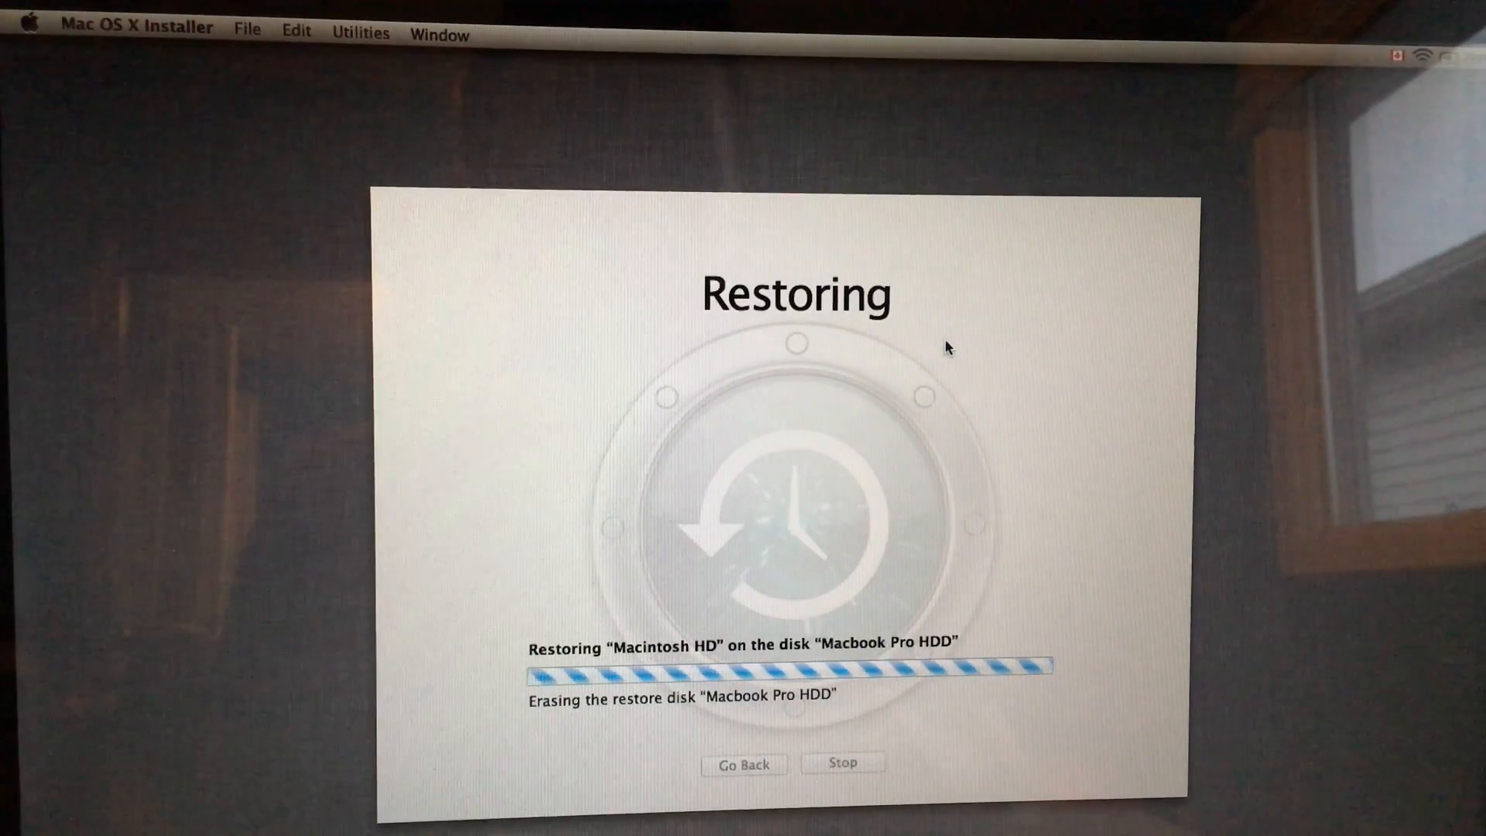